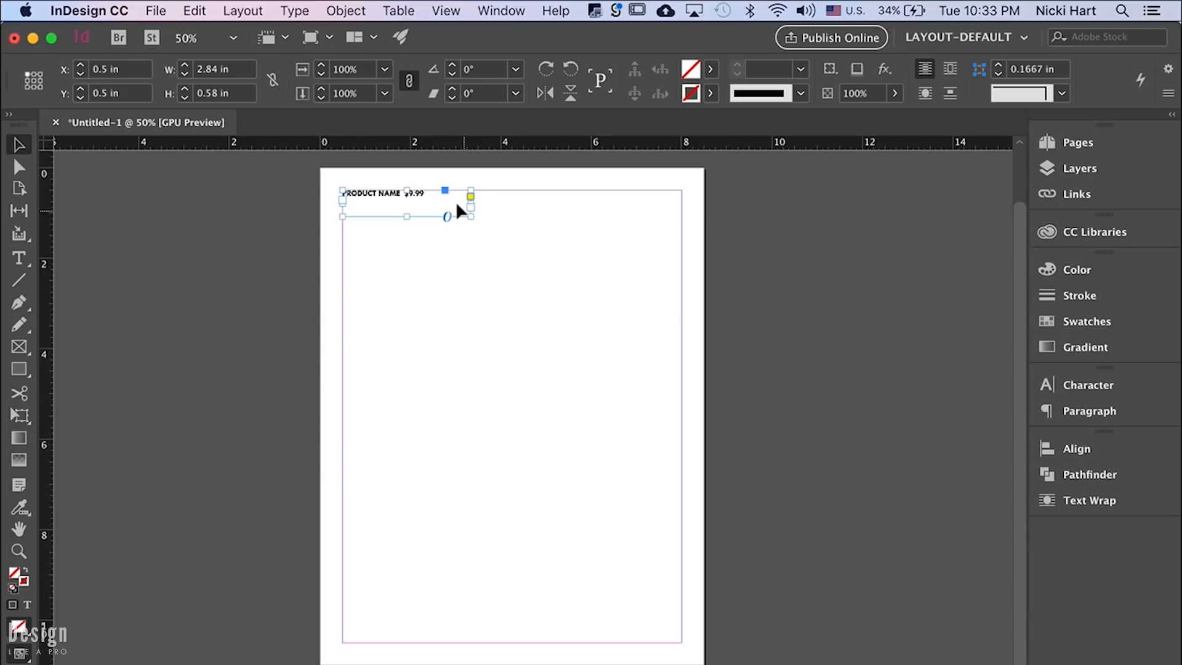
mouse_move(437, 200)
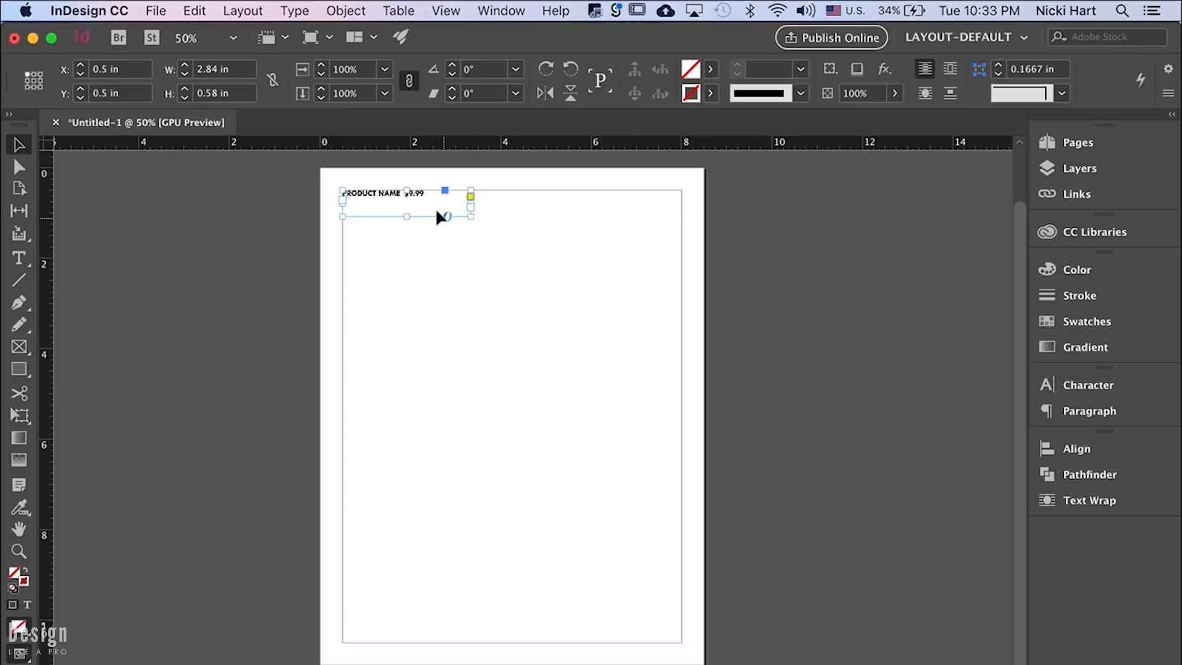
mouse_move(443, 218)
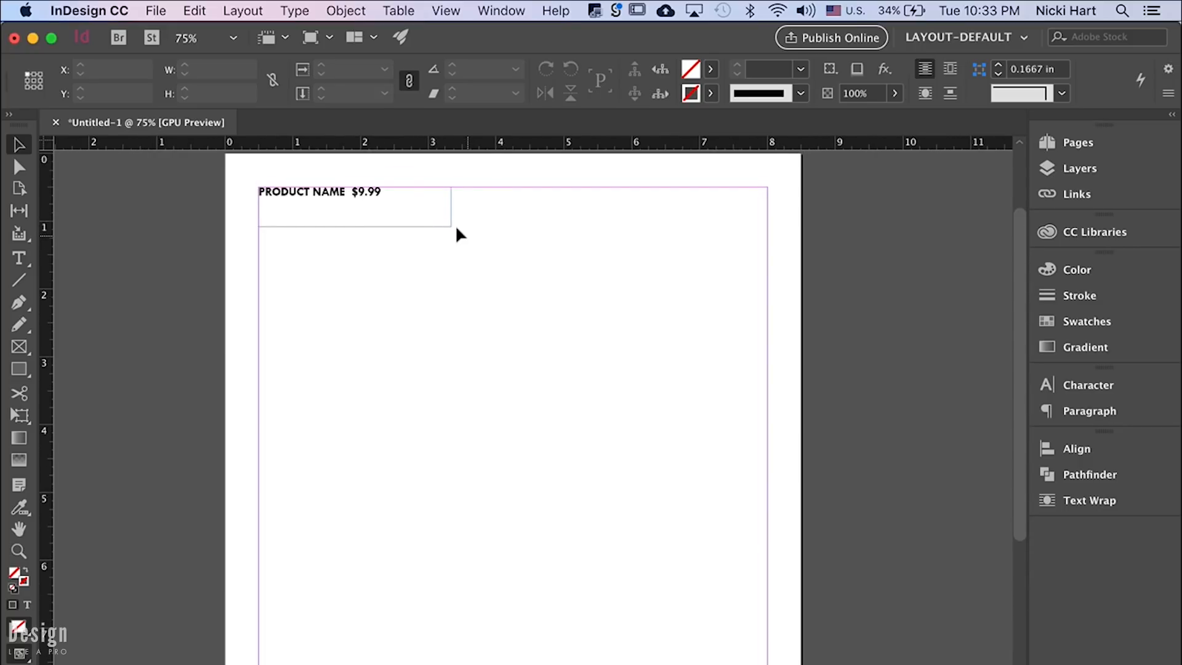
- Tighten the 'PRODUCT NAME $9.99' text frame around its text and select it
drag(452, 234, 423, 227)
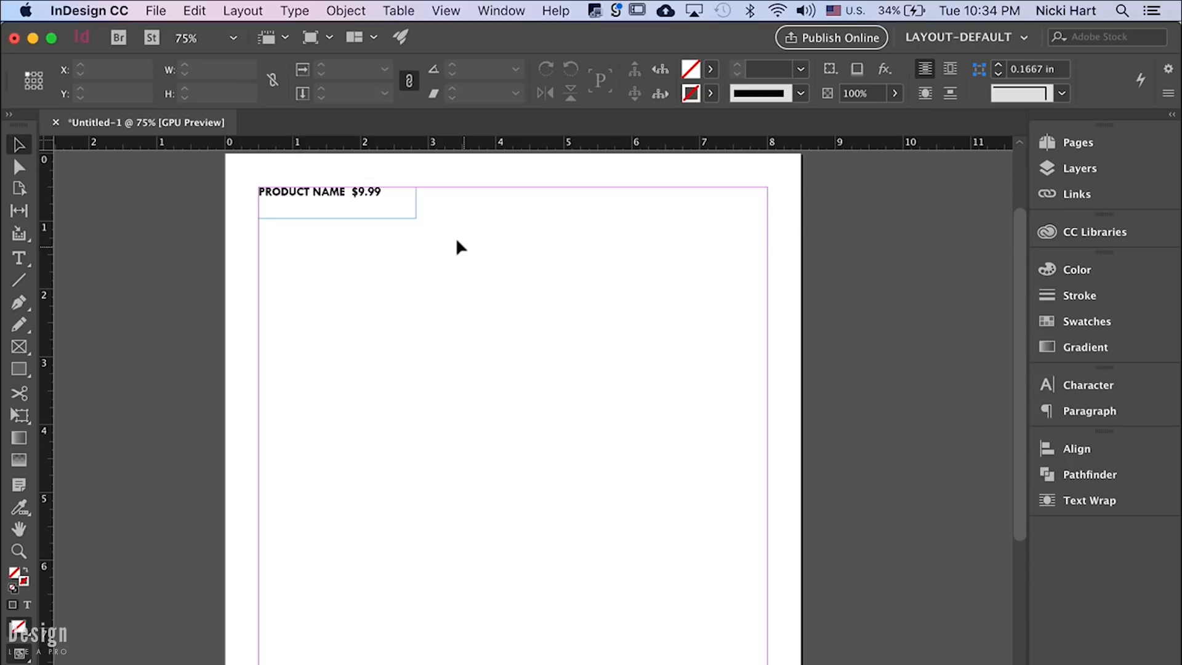
mouse_move(437, 192)
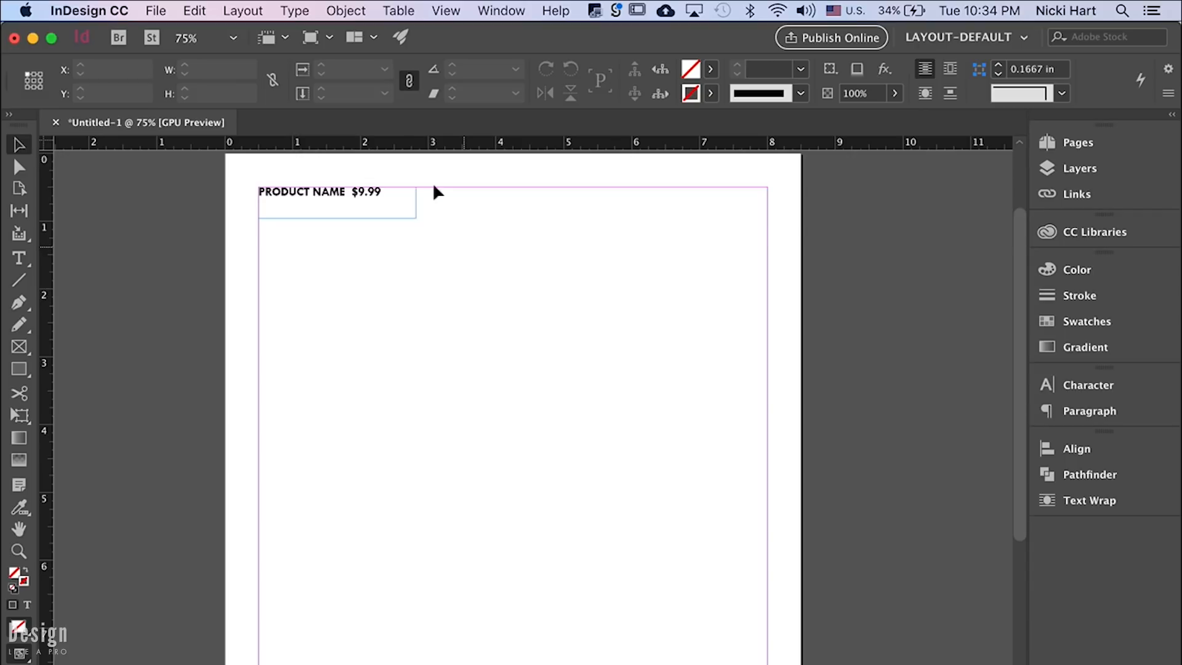
click(335, 203)
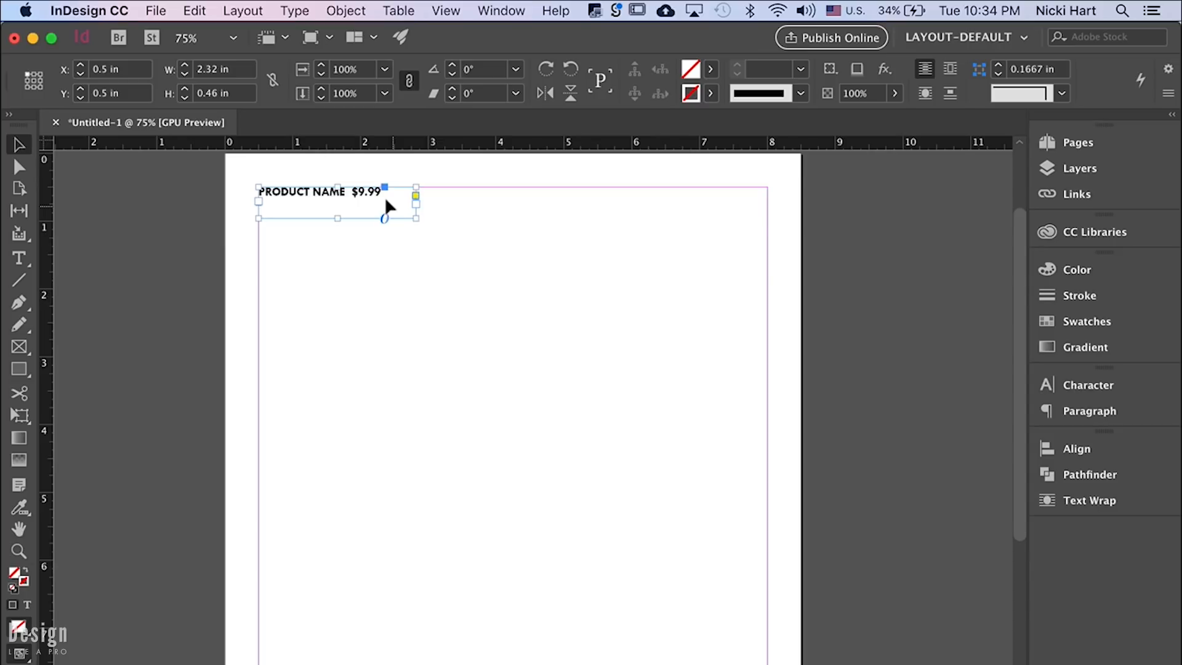
mouse_move(320, 192)
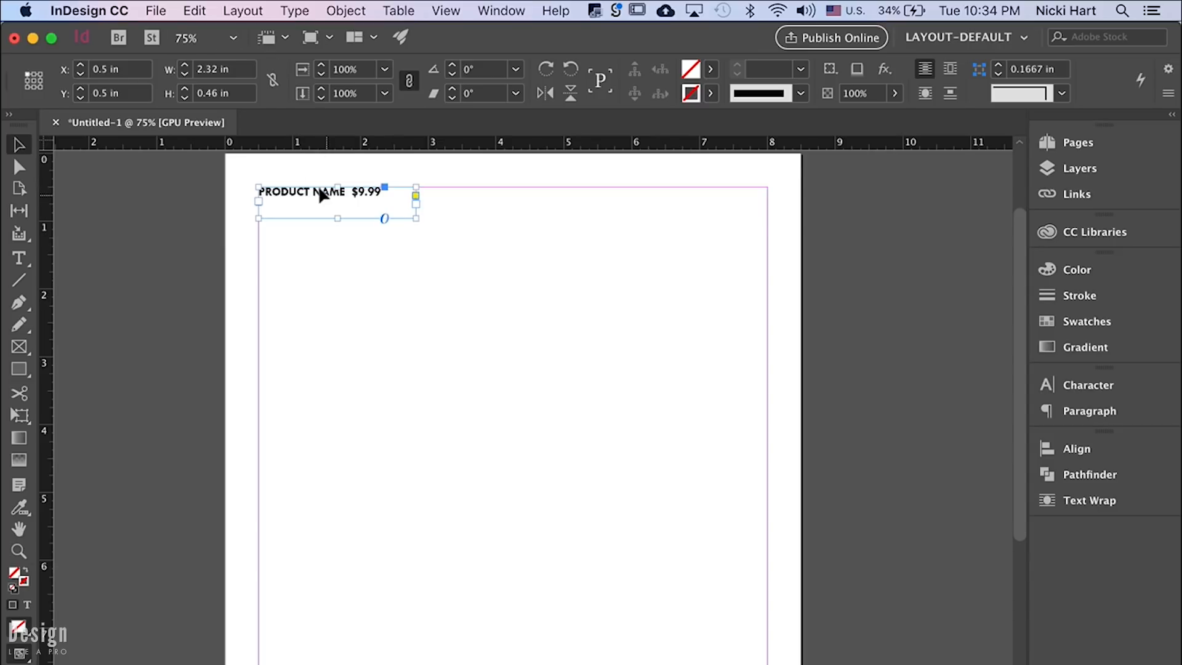
- Preview a Step and Repeat grid of the label with 18 rows and 3 columns
click(193, 11)
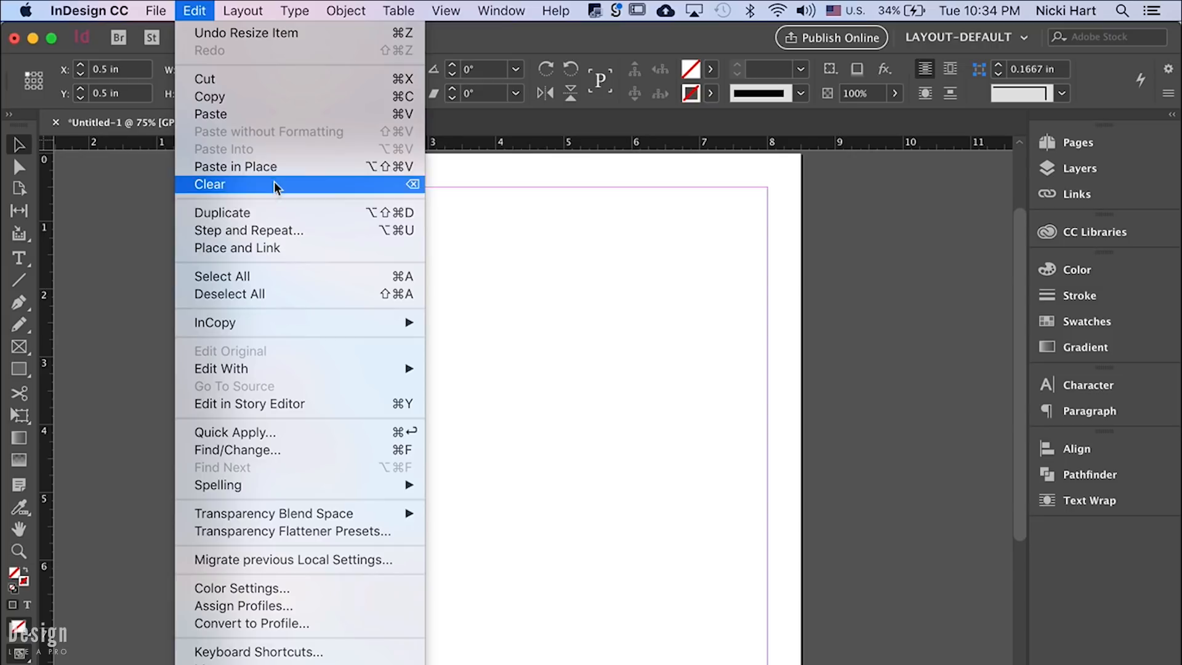
click(248, 230)
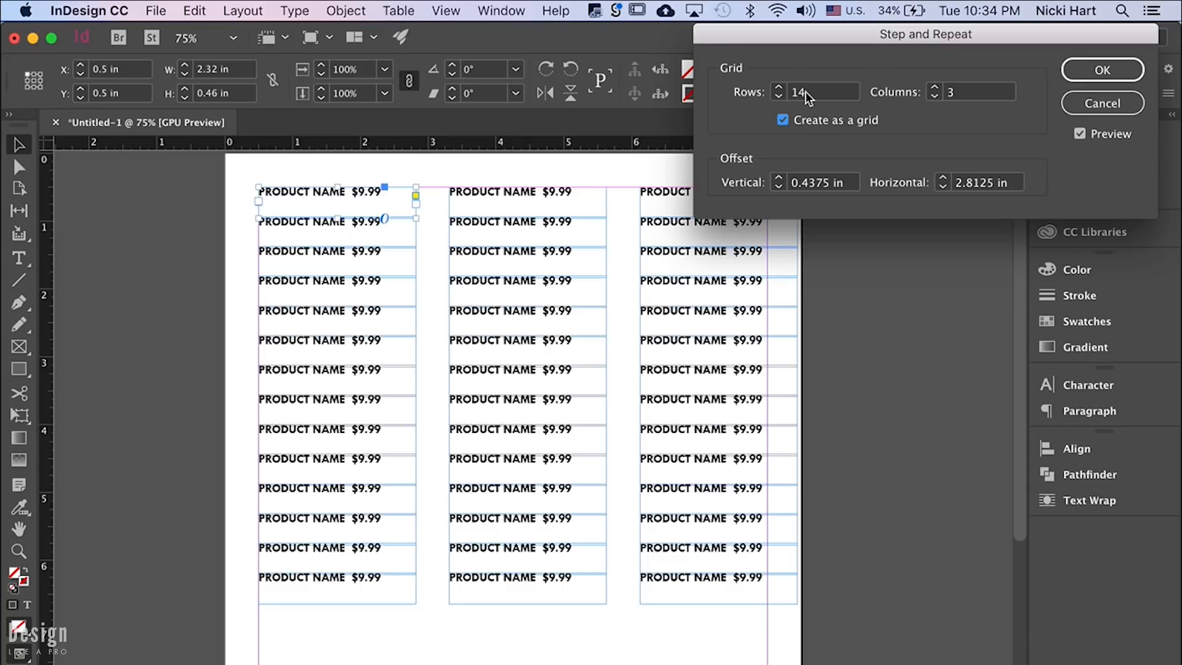
mouse_move(947, 99)
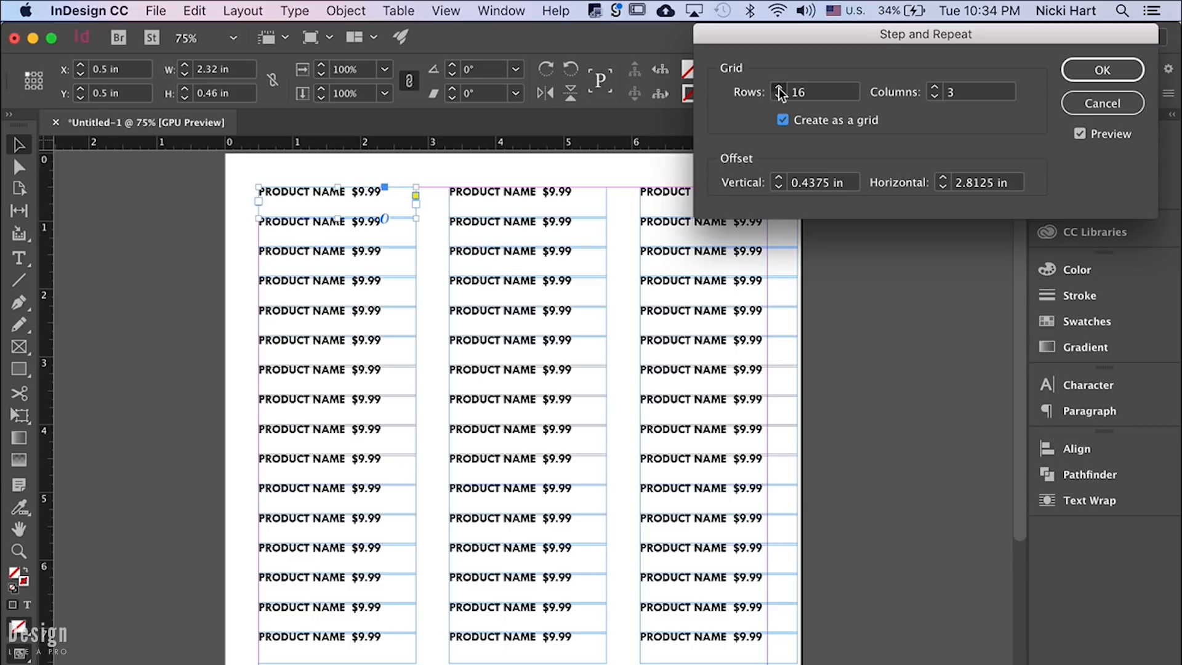
click(780, 86)
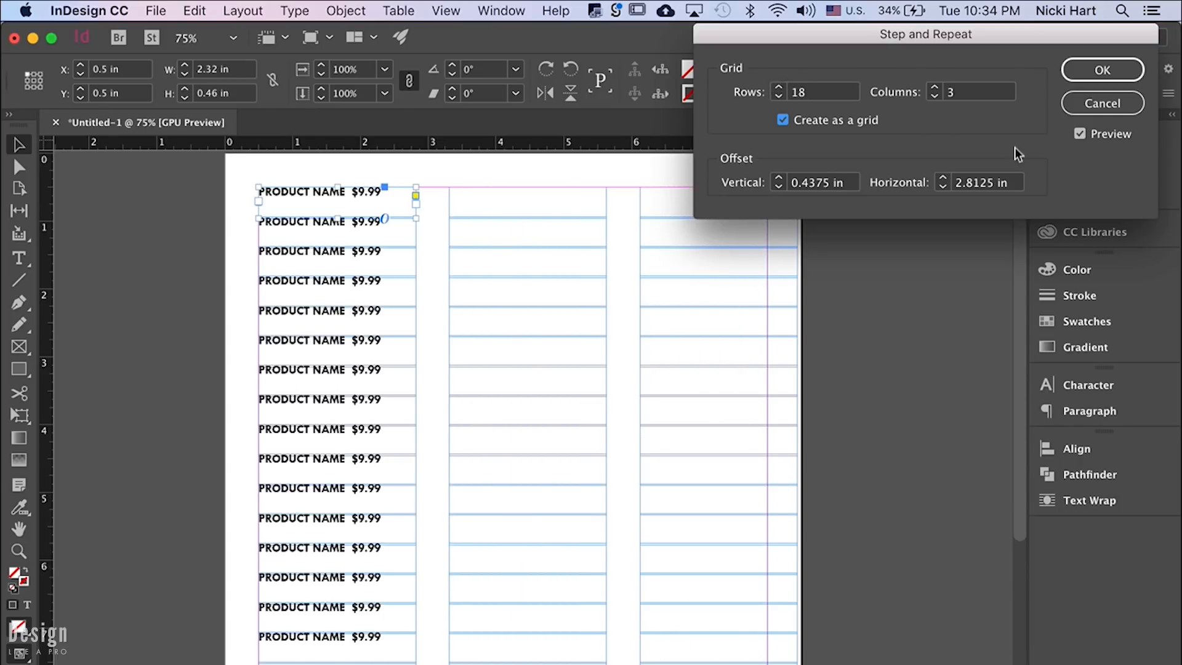
click(1079, 134)
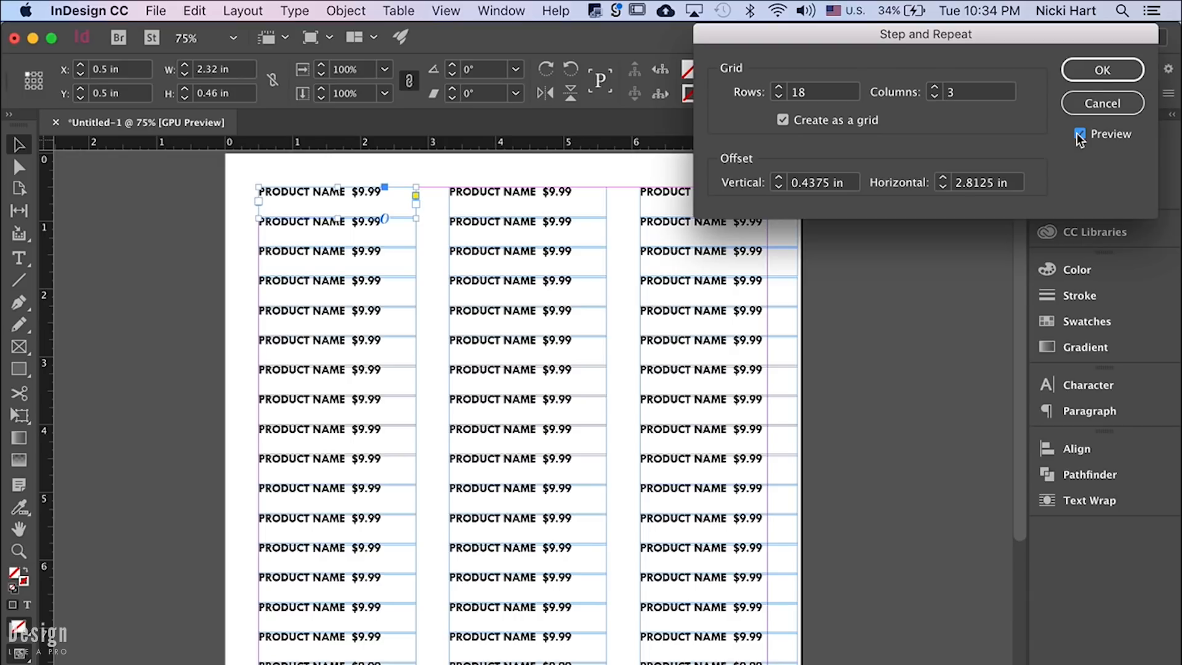
mouse_move(681, 353)
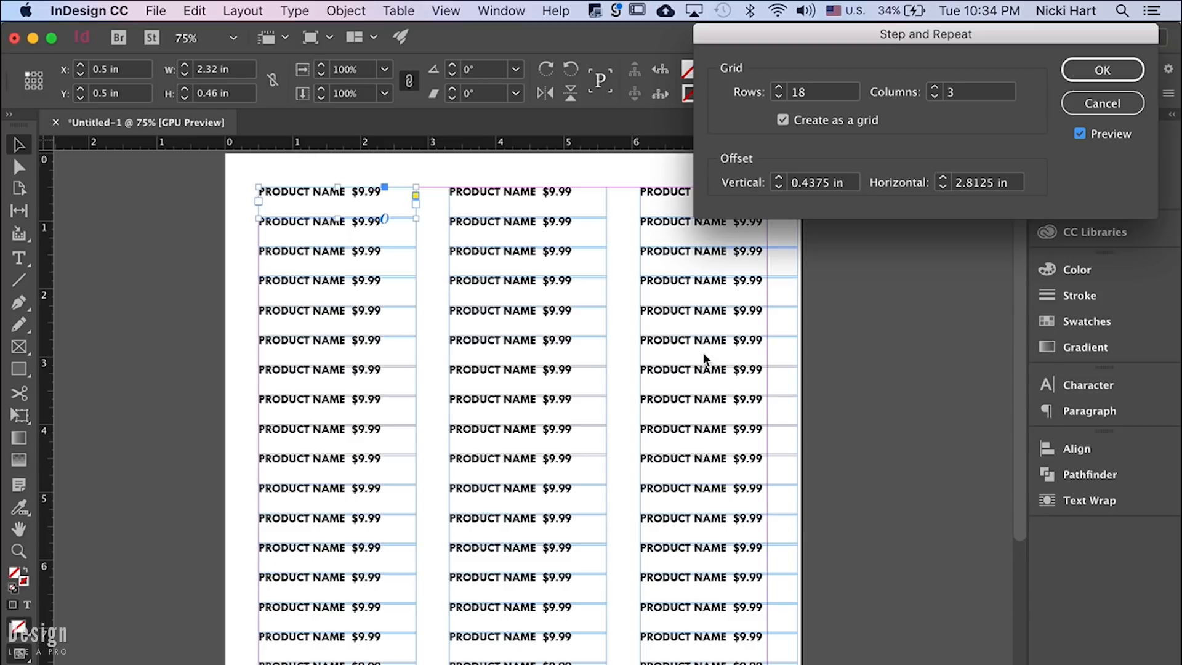
mouse_move(820, 224)
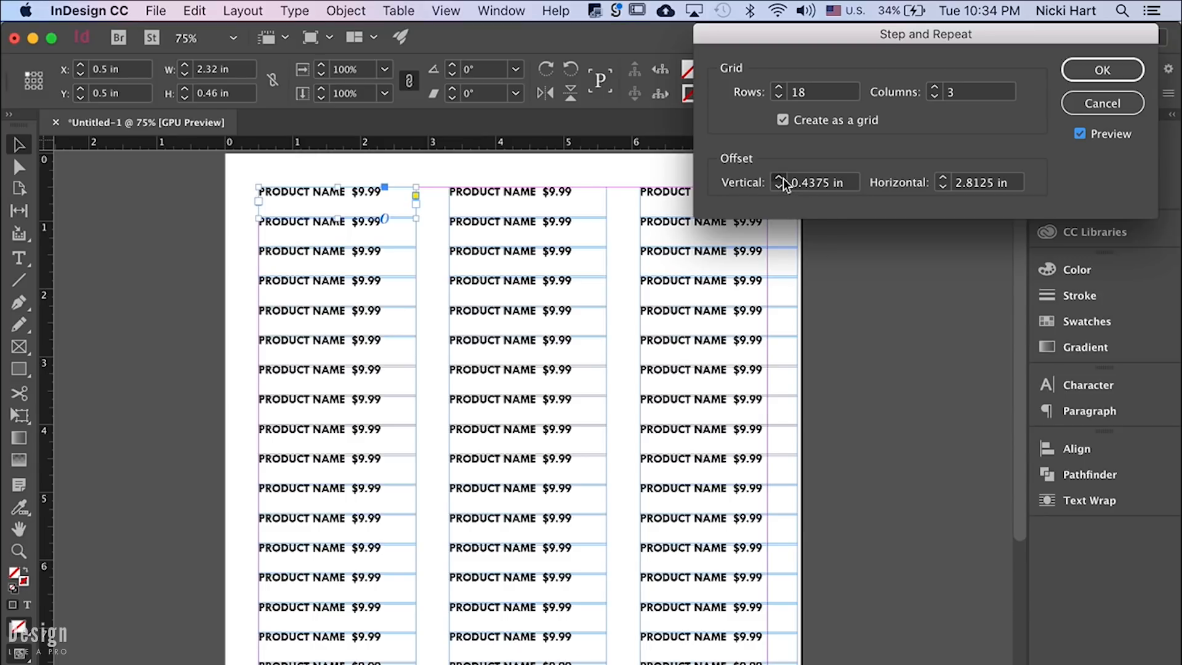
- Set vertical offset 0.5 in and horizontal offset 2.5625 in, then commit the 54-label grid
click(778, 177)
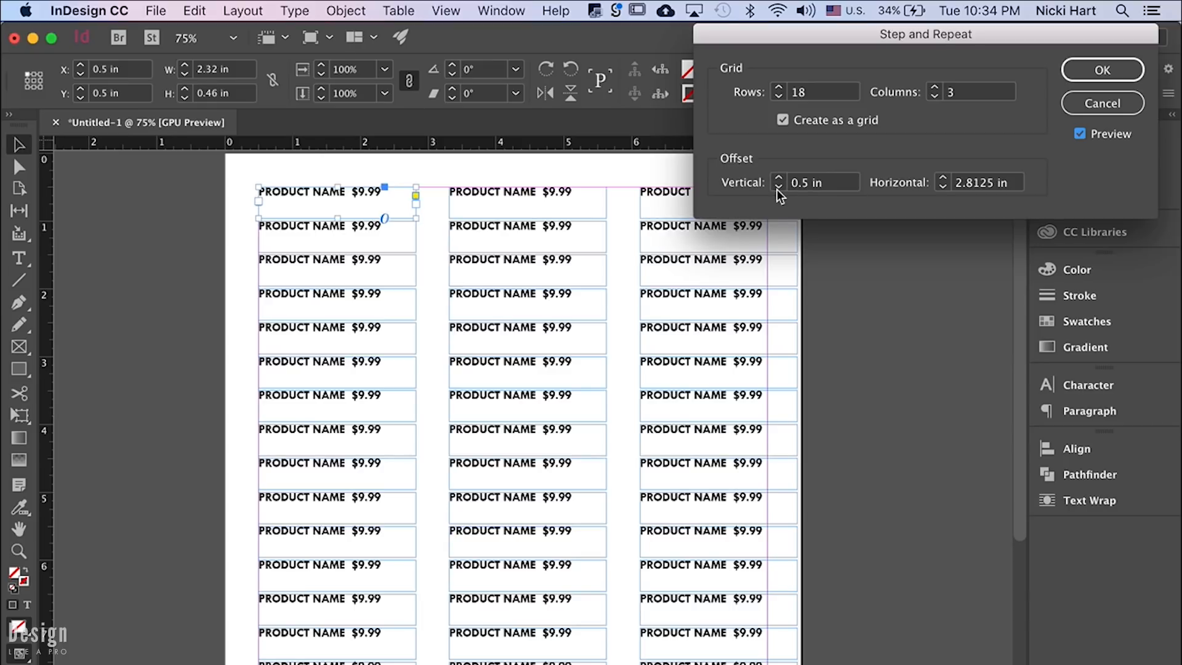
click(778, 185)
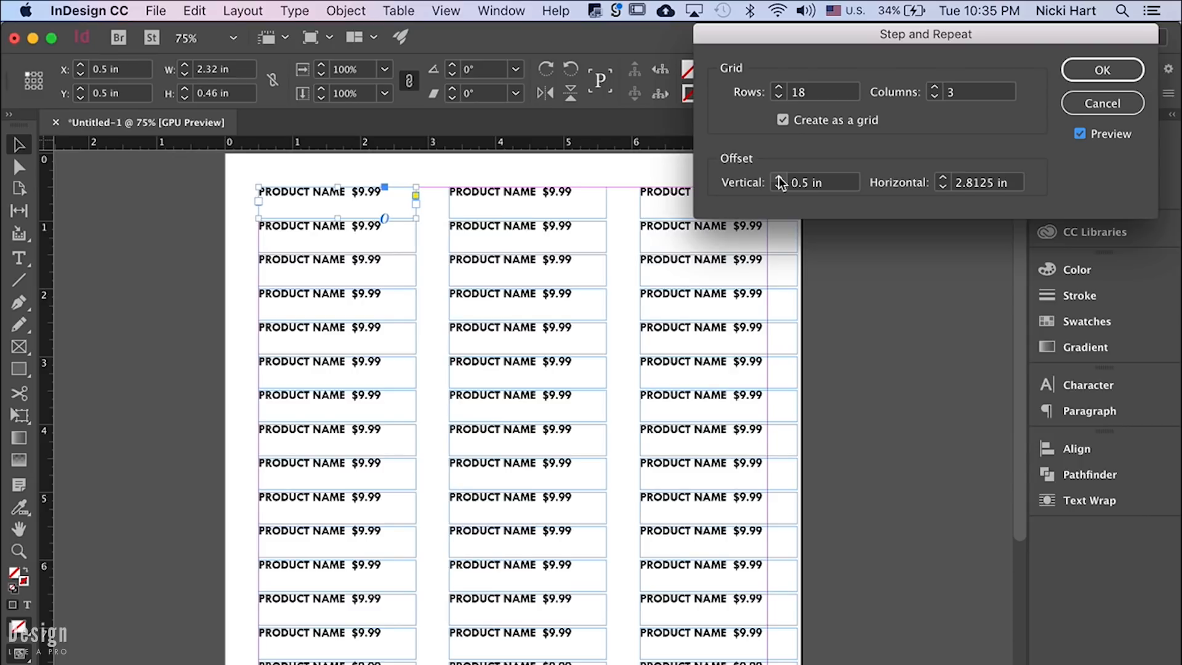
mouse_move(937, 187)
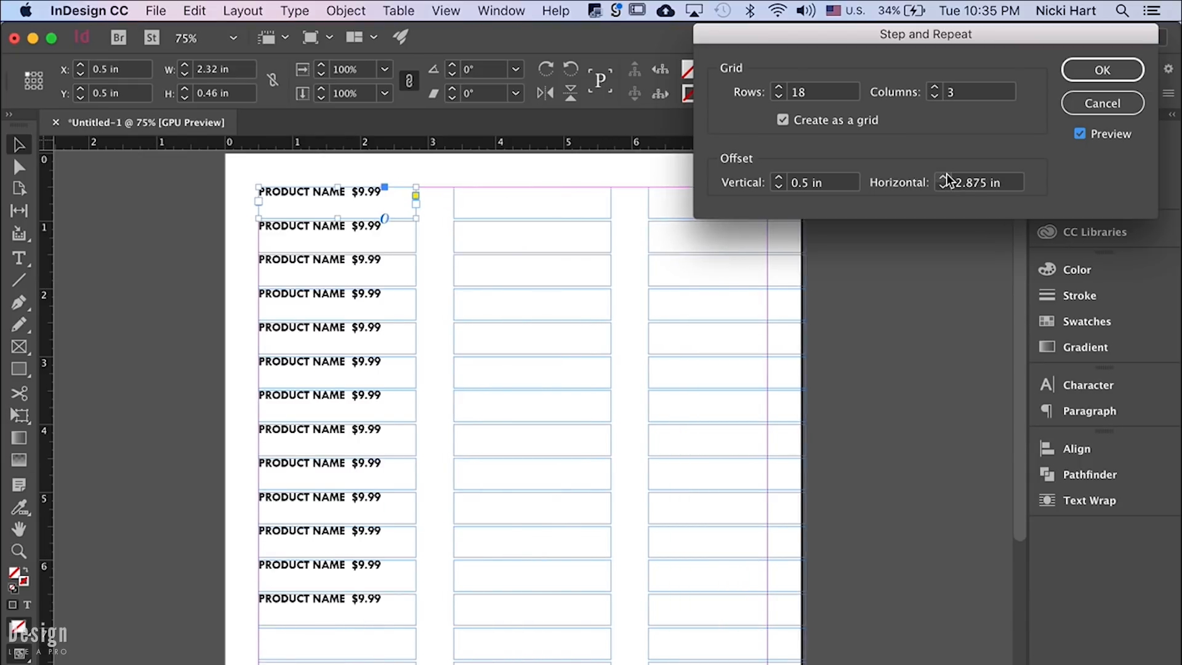
click(942, 185)
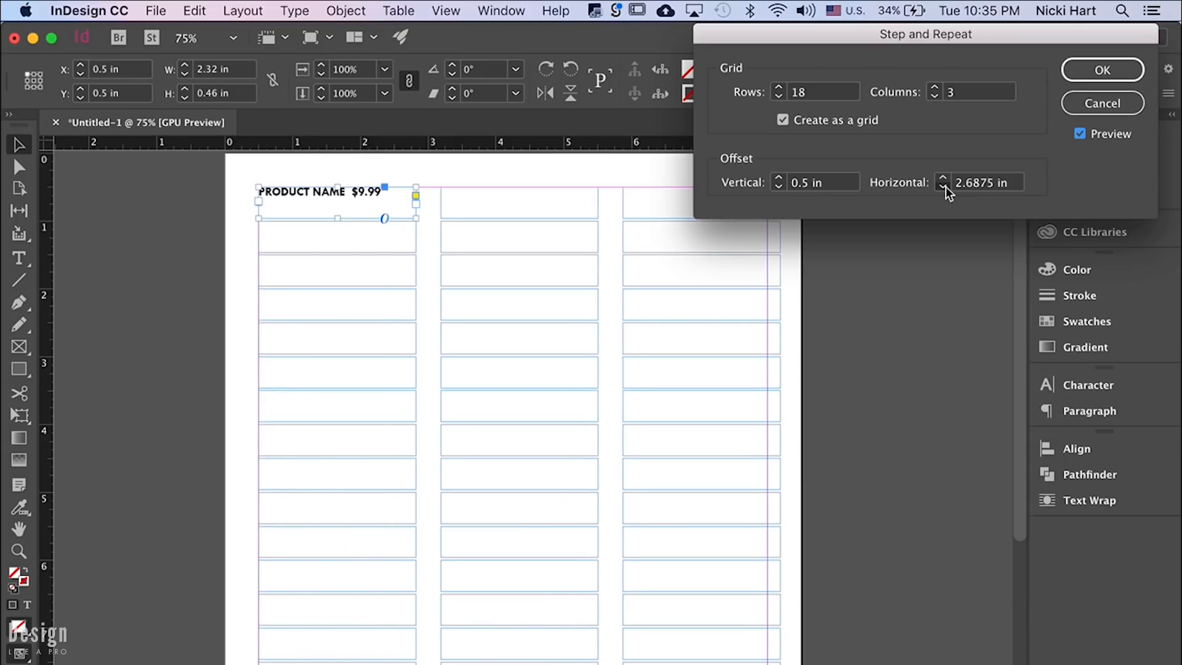
click(943, 186)
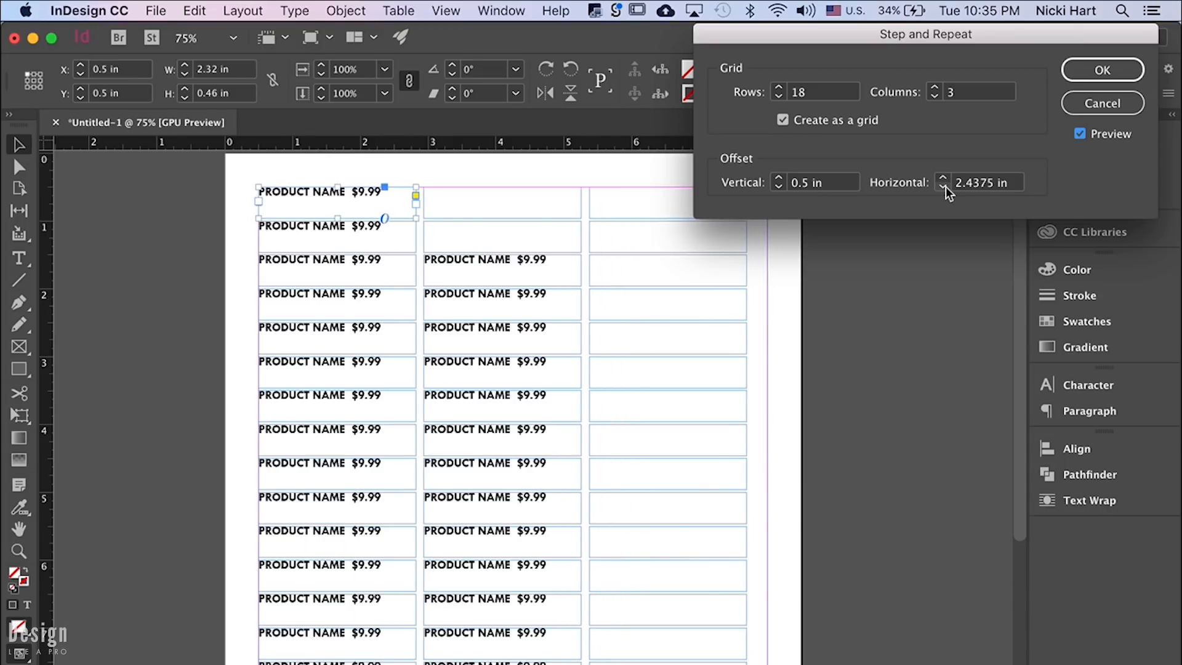
click(942, 178)
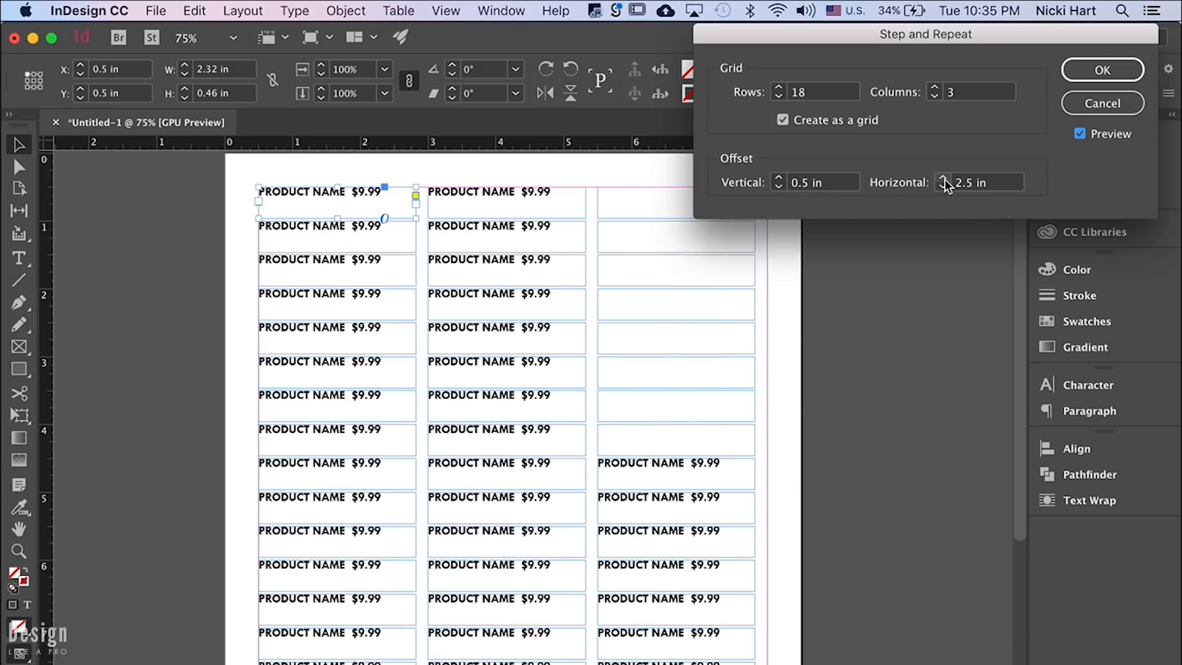
click(948, 177)
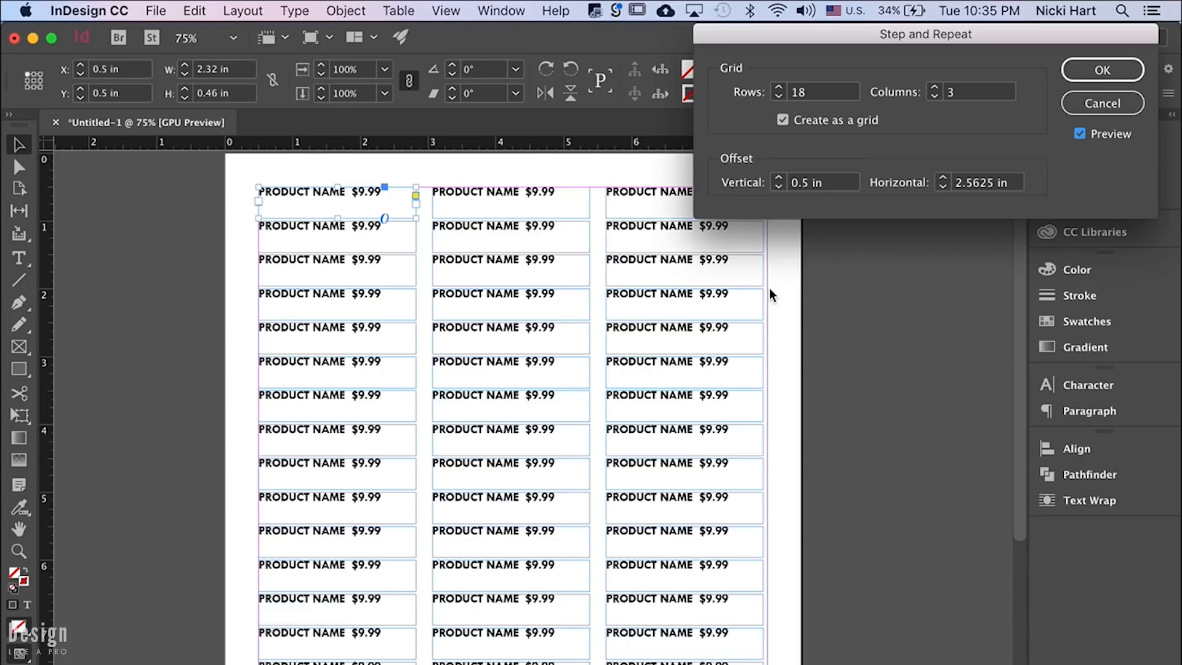
click(1100, 68)
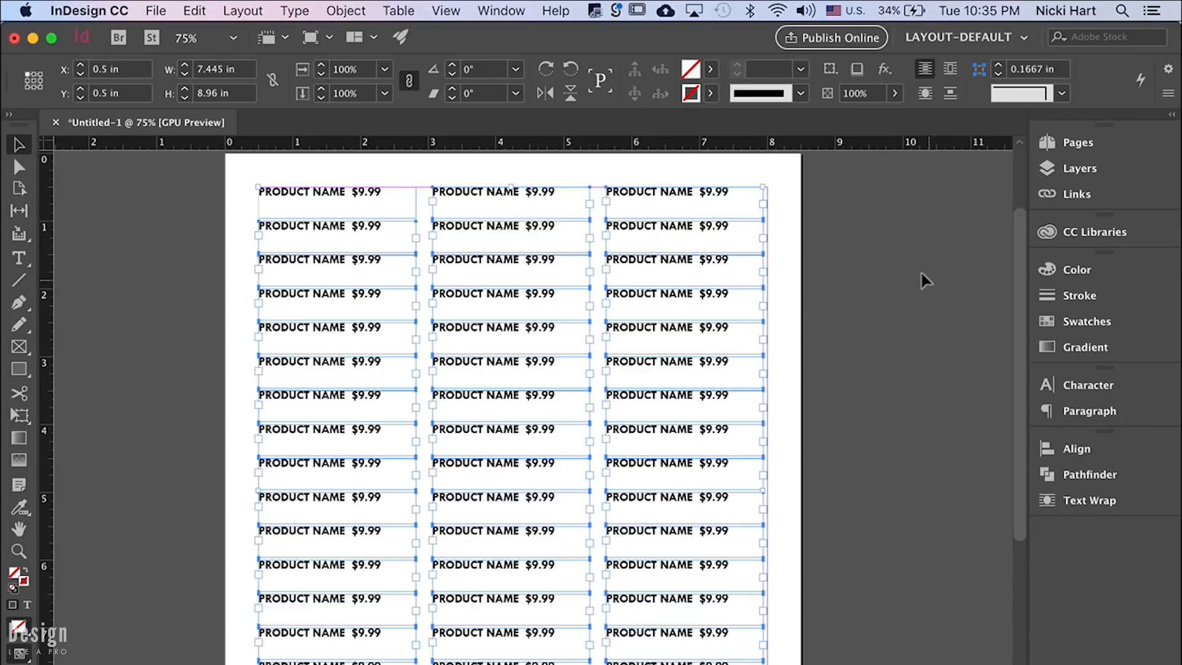
scroll(down, 3)
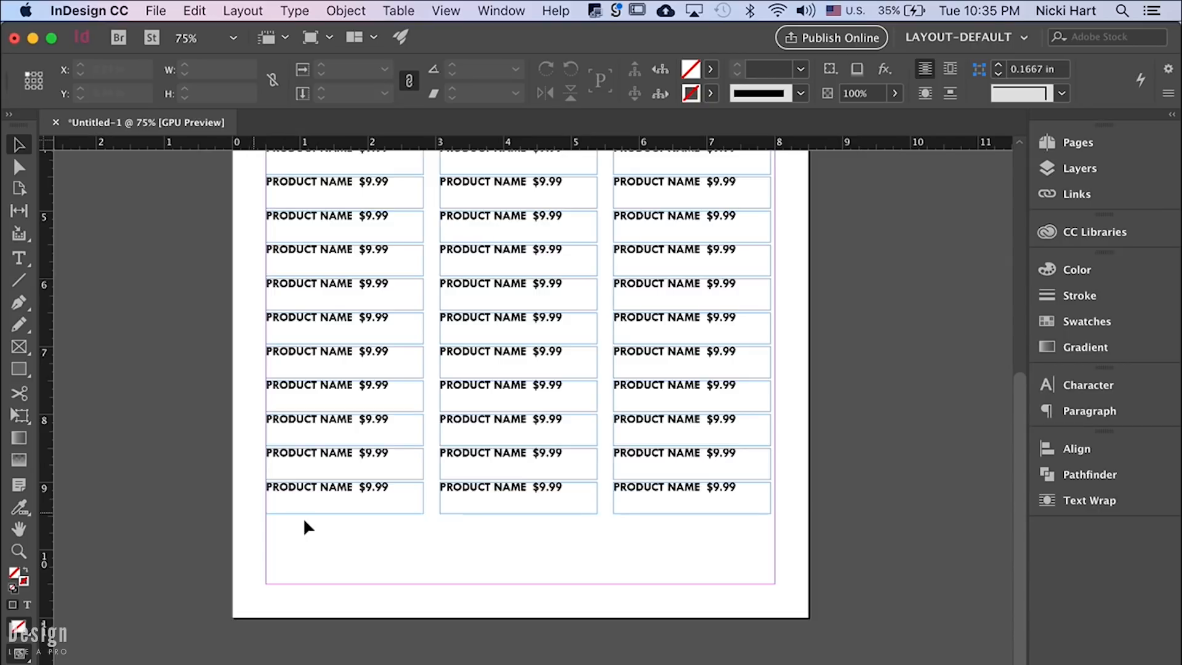
mouse_move(398, 531)
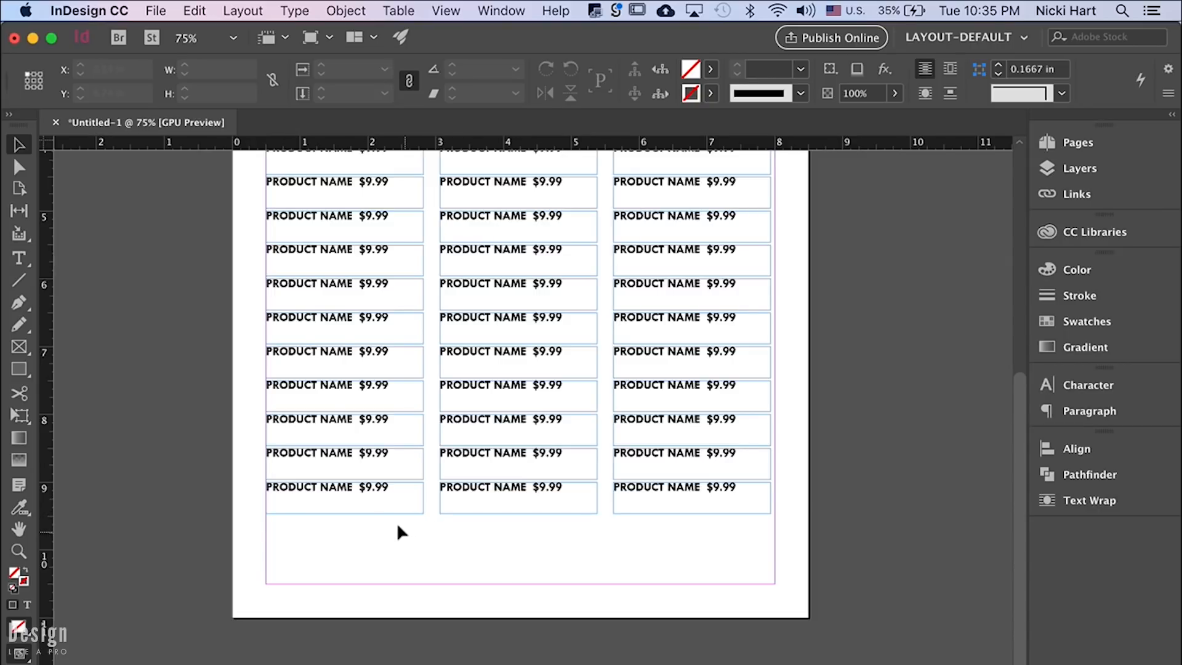
click(345, 497)
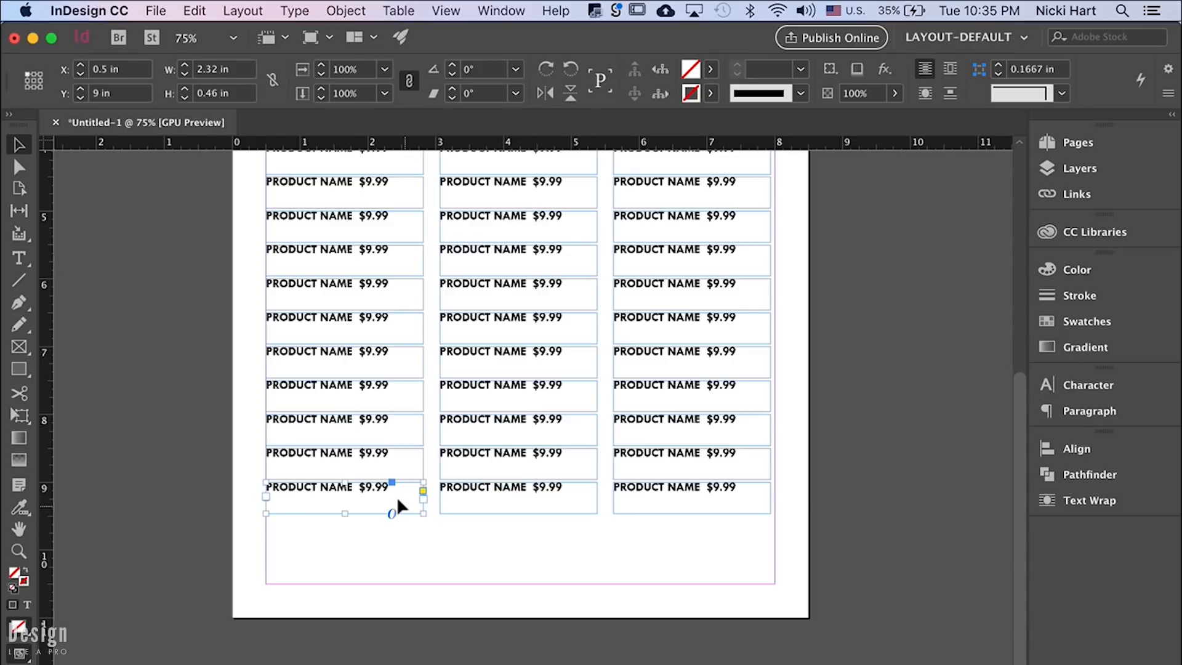
click(194, 12)
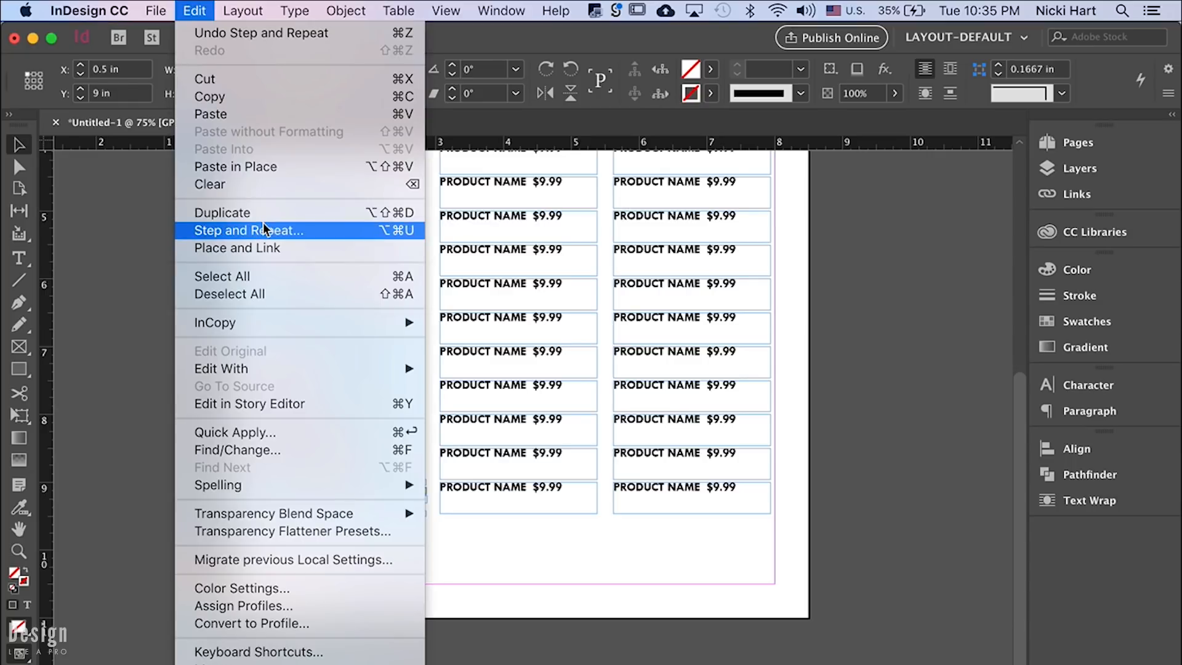
- Repeat the bottom label into a 3-row, 3-column grid to fill the page bottom
click(248, 230)
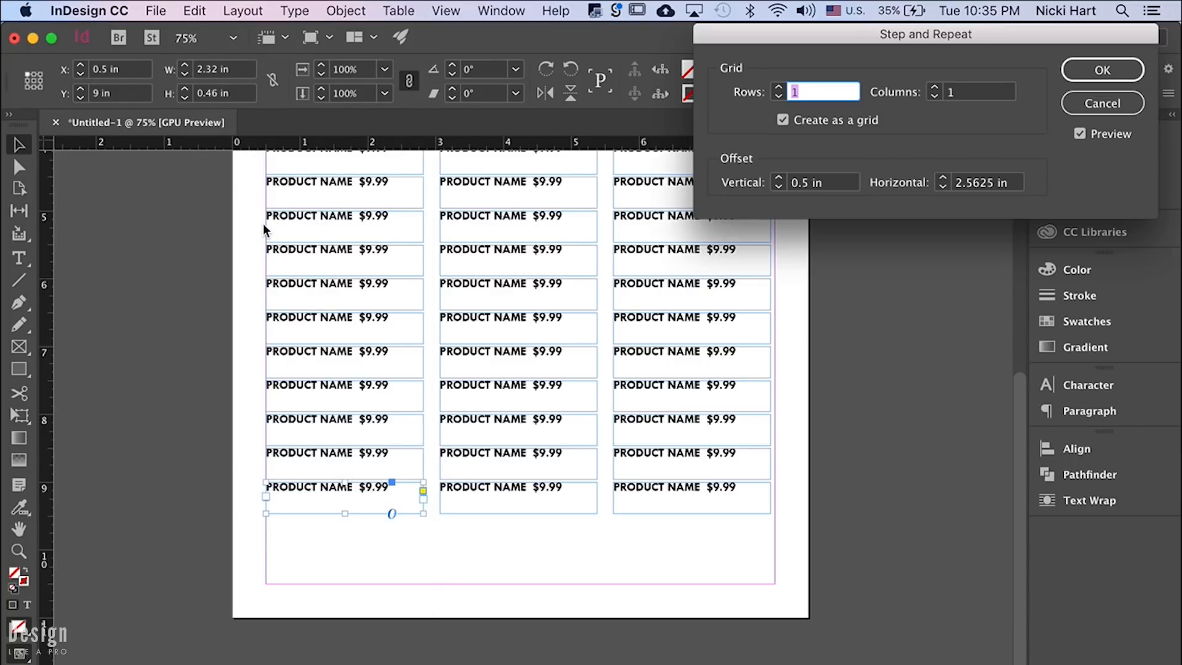
mouse_move(781, 91)
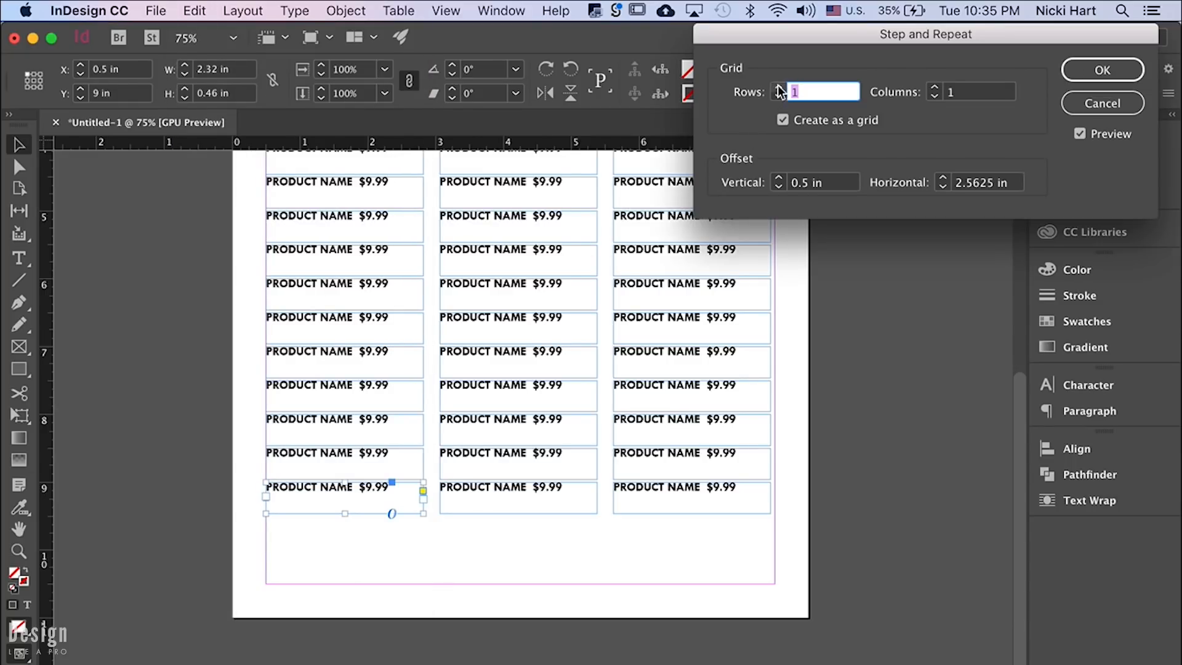
text(3)
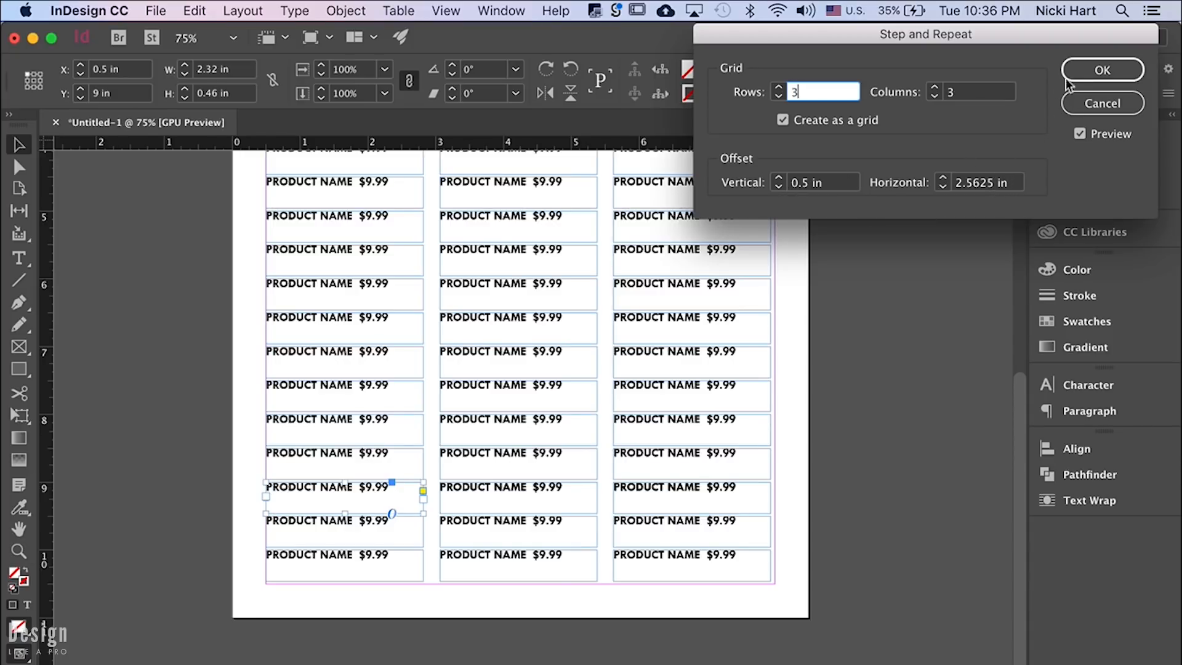
click(1100, 69)
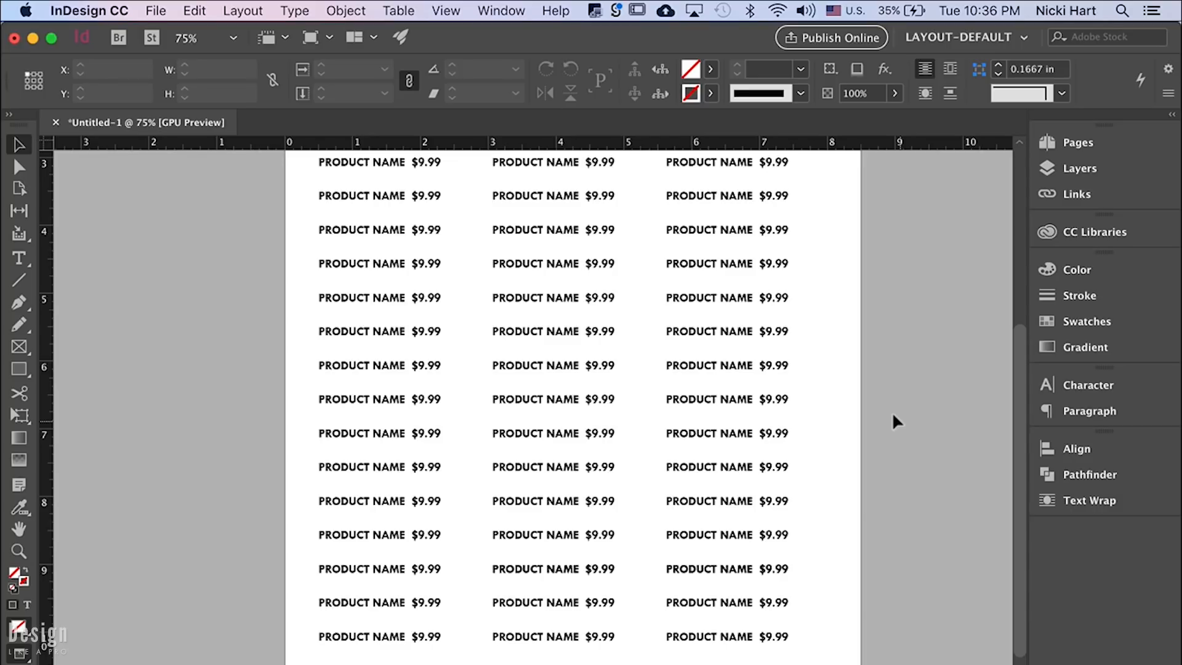
- Deselect the label grid to view the $9.99 sheet as plain text
click(398, 569)
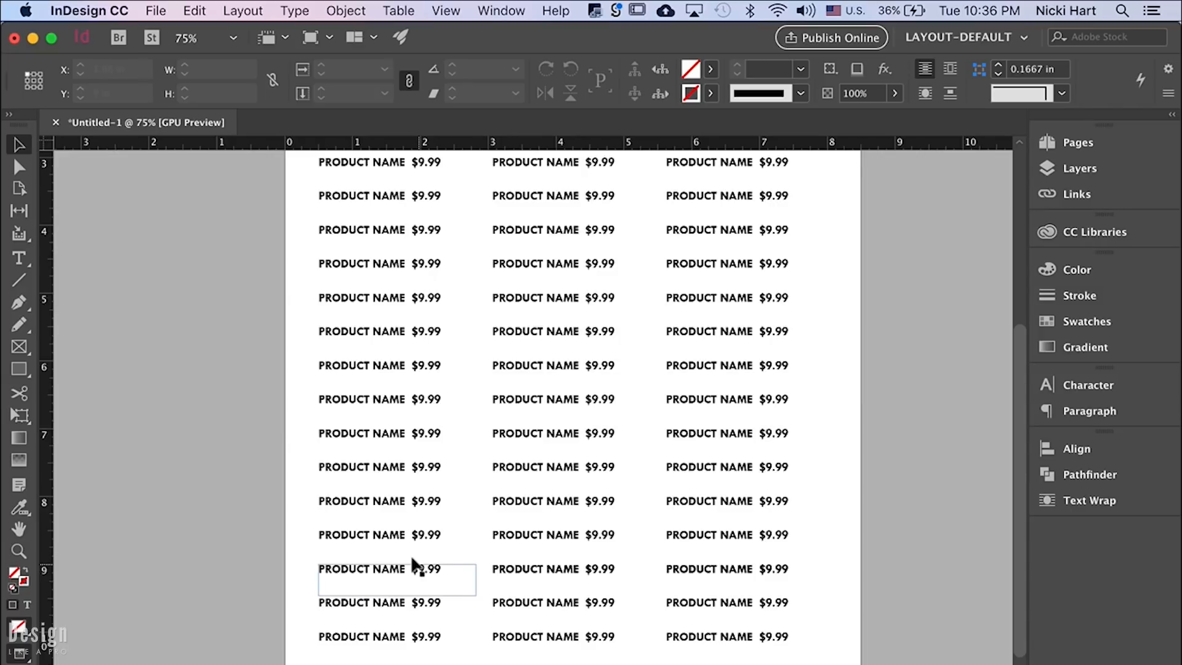
- Select and remove the lower $9.99 rows, leaving one $19.99 label beneath
drag(395, 578, 589, 563)
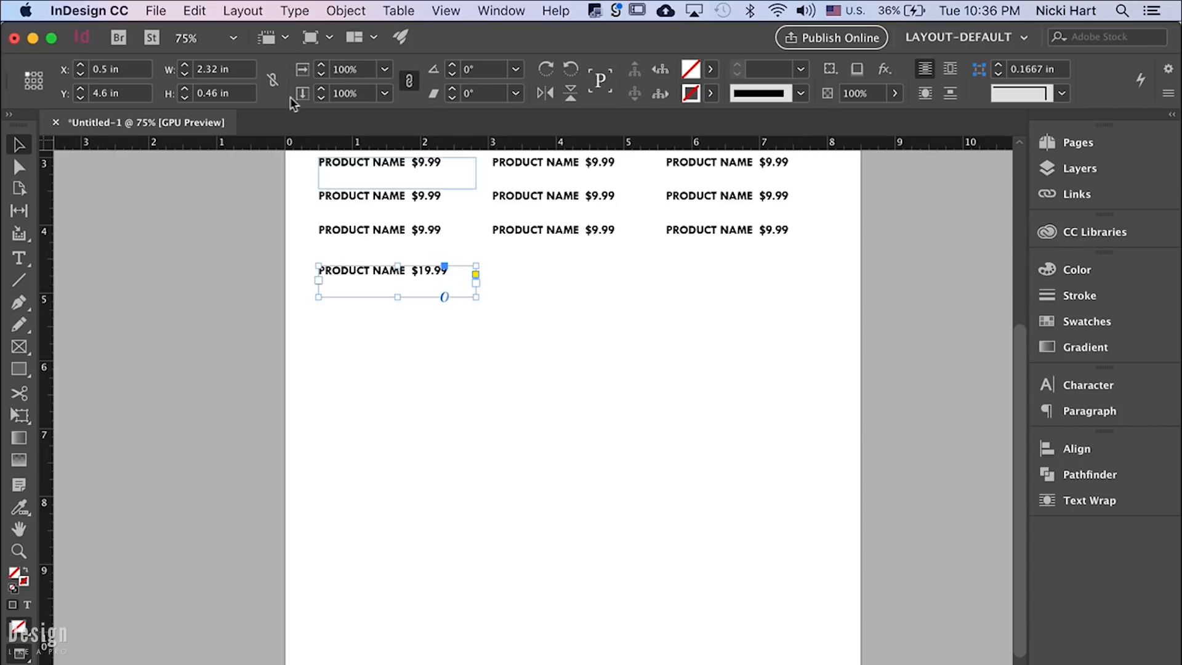
click(194, 11)
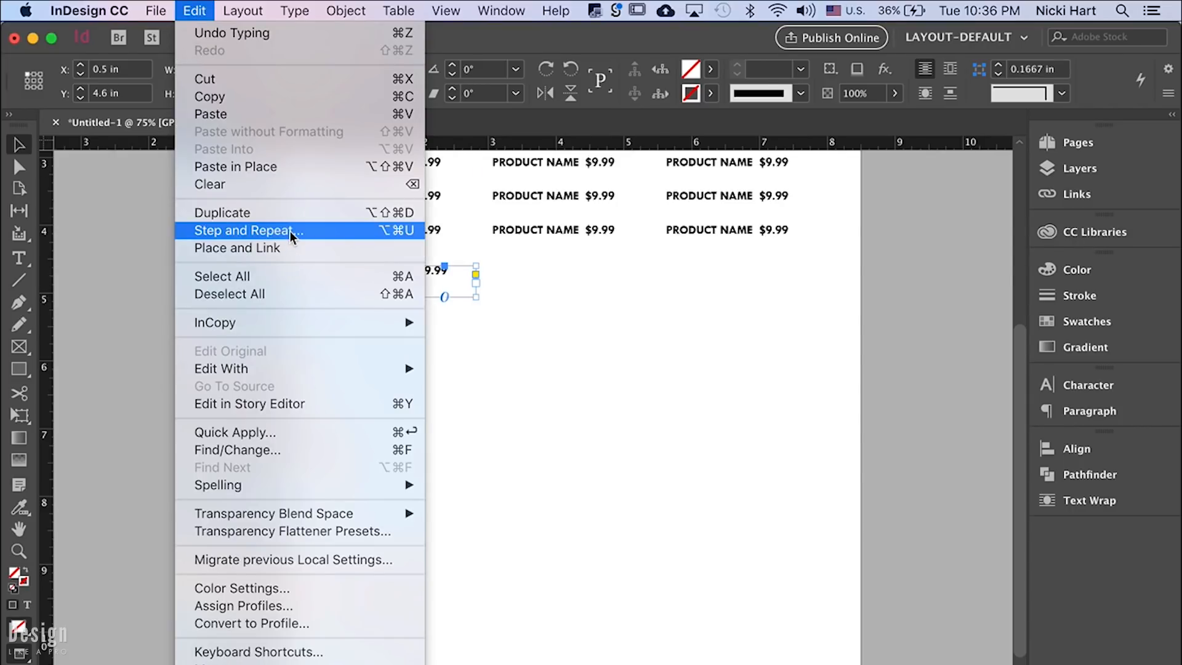
- Set the Step and Repeat grid to 9 rows and 3 columns
click(245, 231)
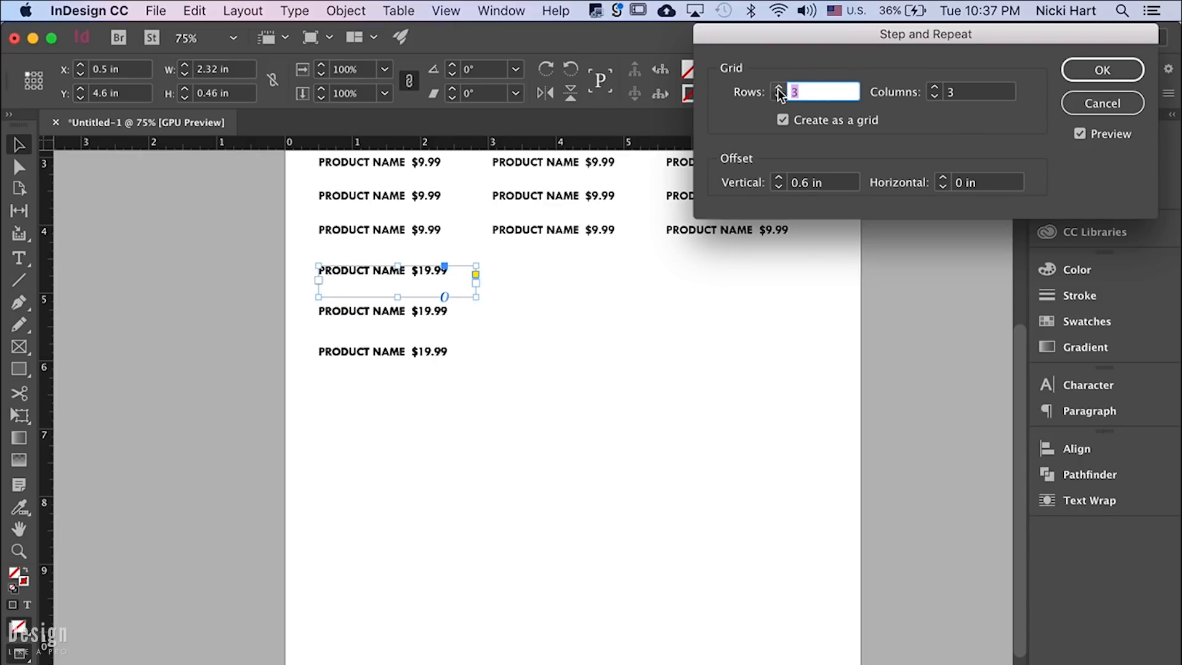
text(8)
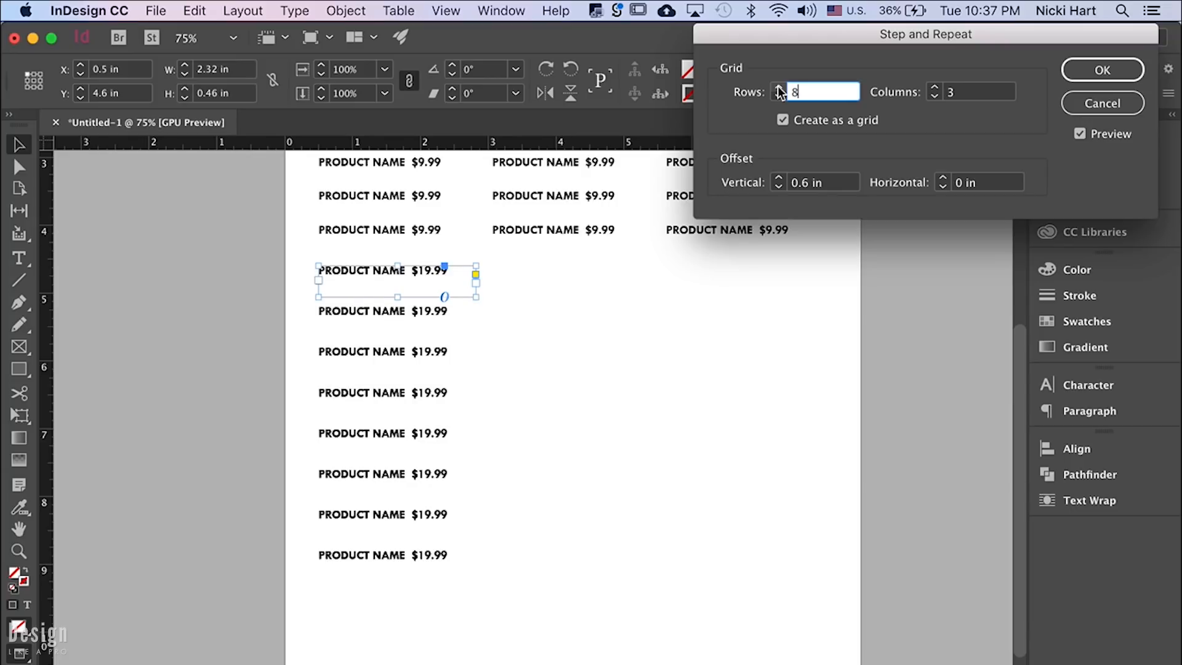
click(779, 86)
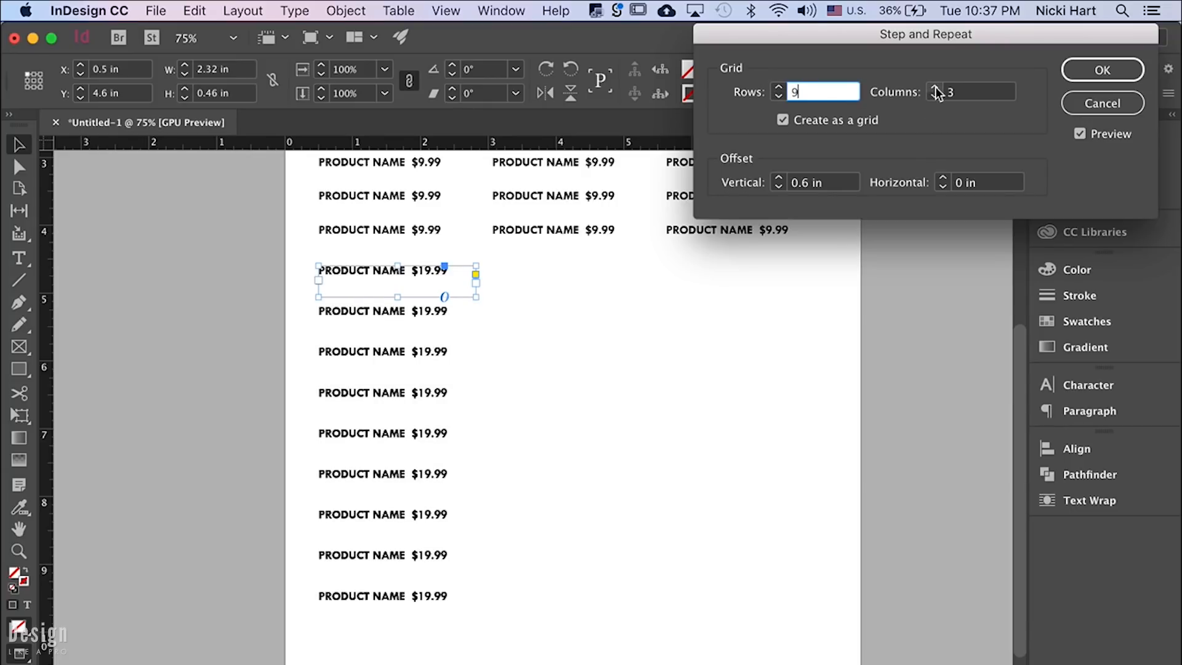
click(935, 86)
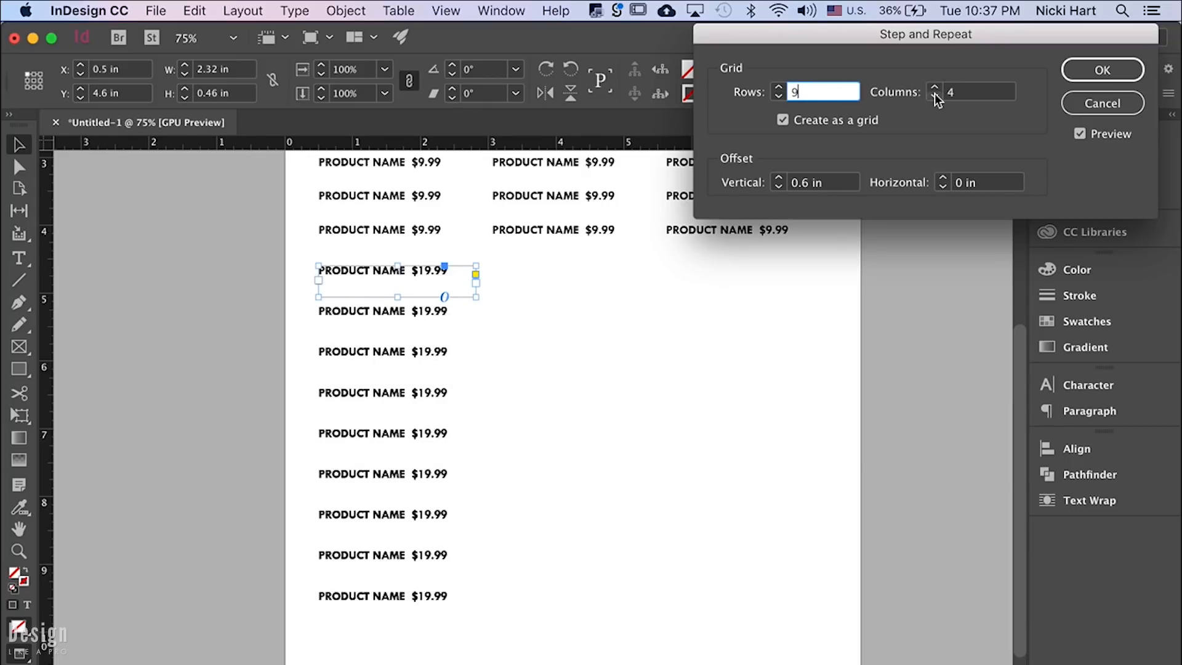
click(935, 96)
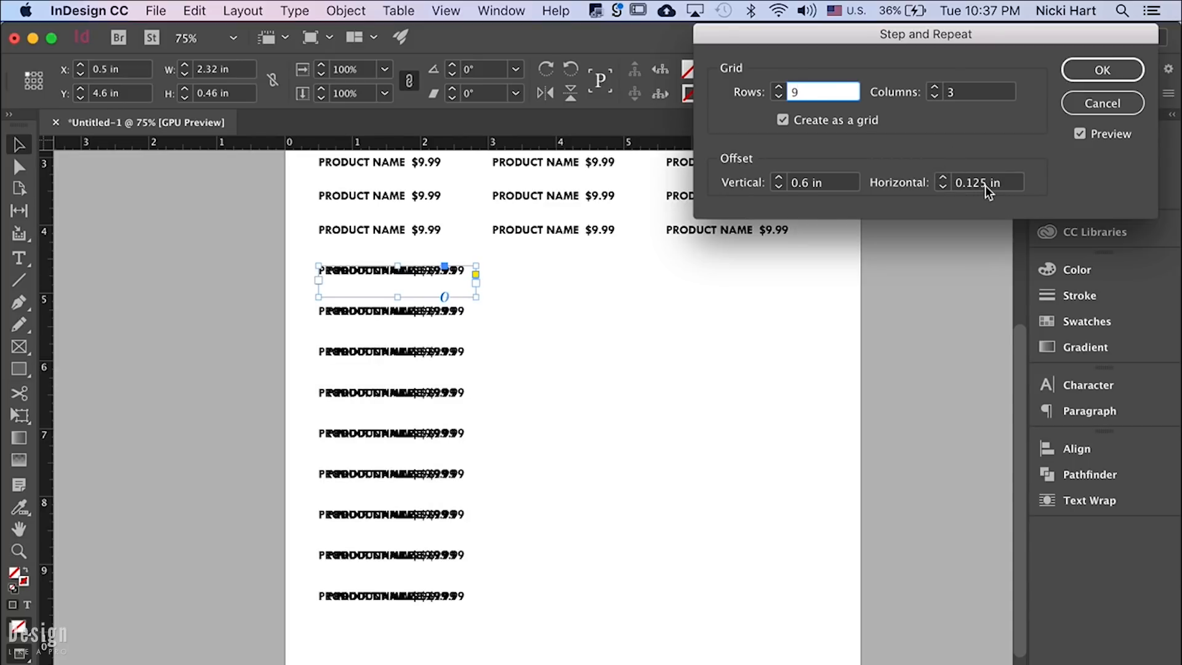
- Set horizontal spacing to 2.5625 in and commit the $19.99 label grid
text(1 in)
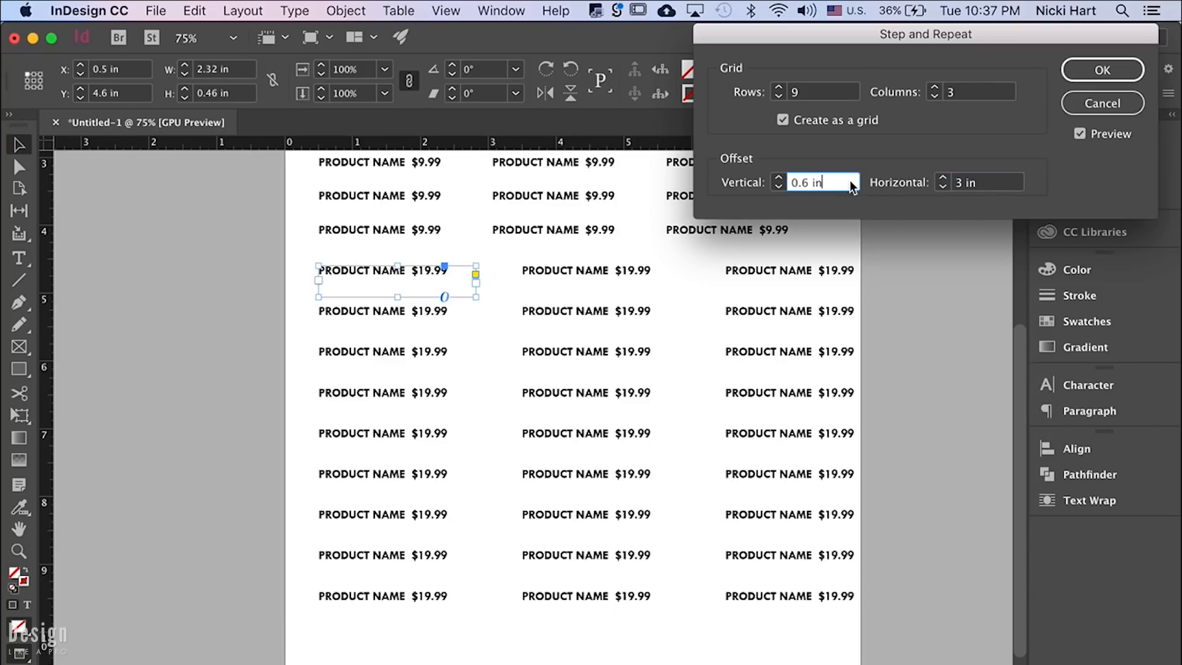
click(941, 186)
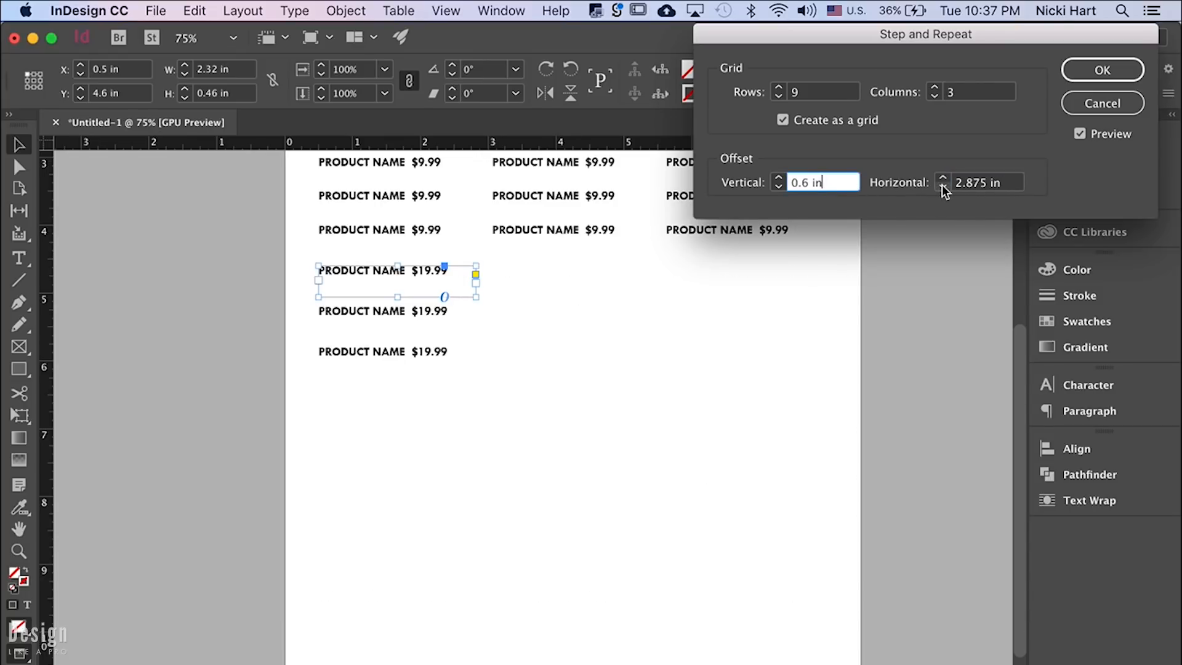
click(943, 186)
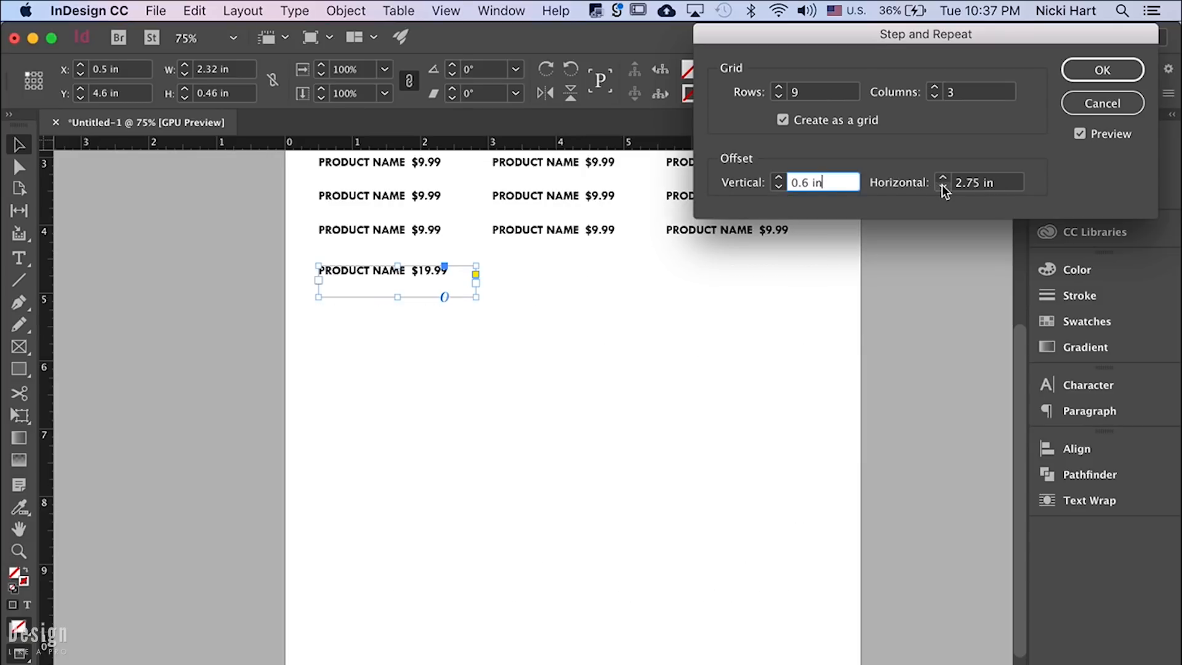
click(941, 186)
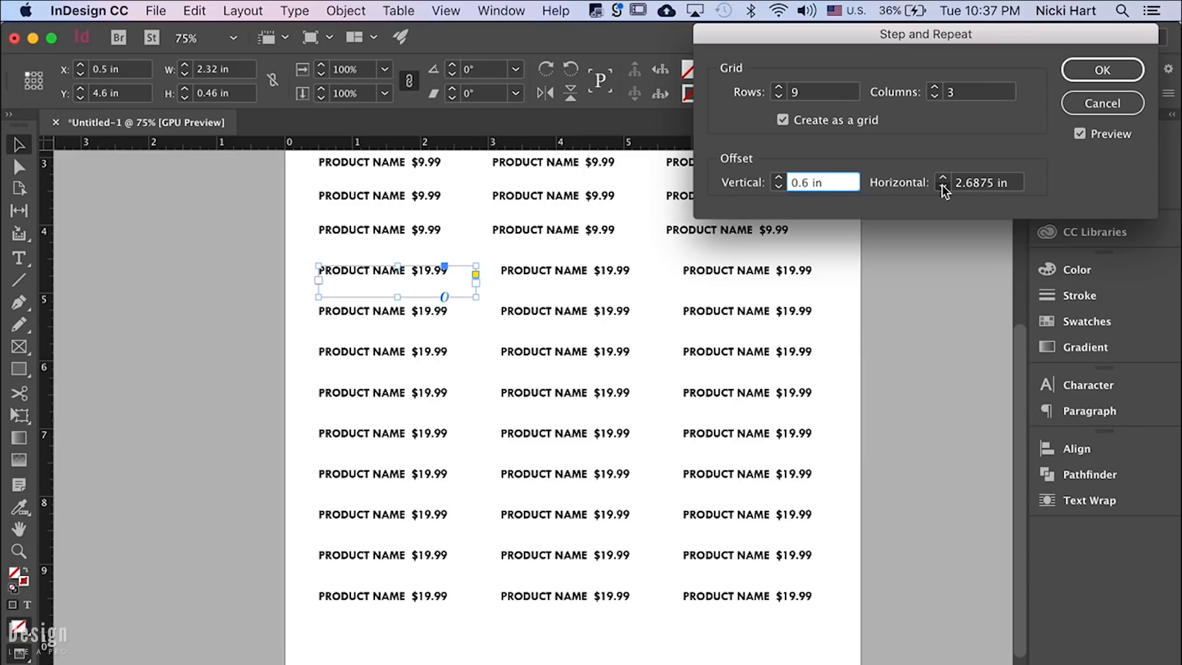
click(942, 186)
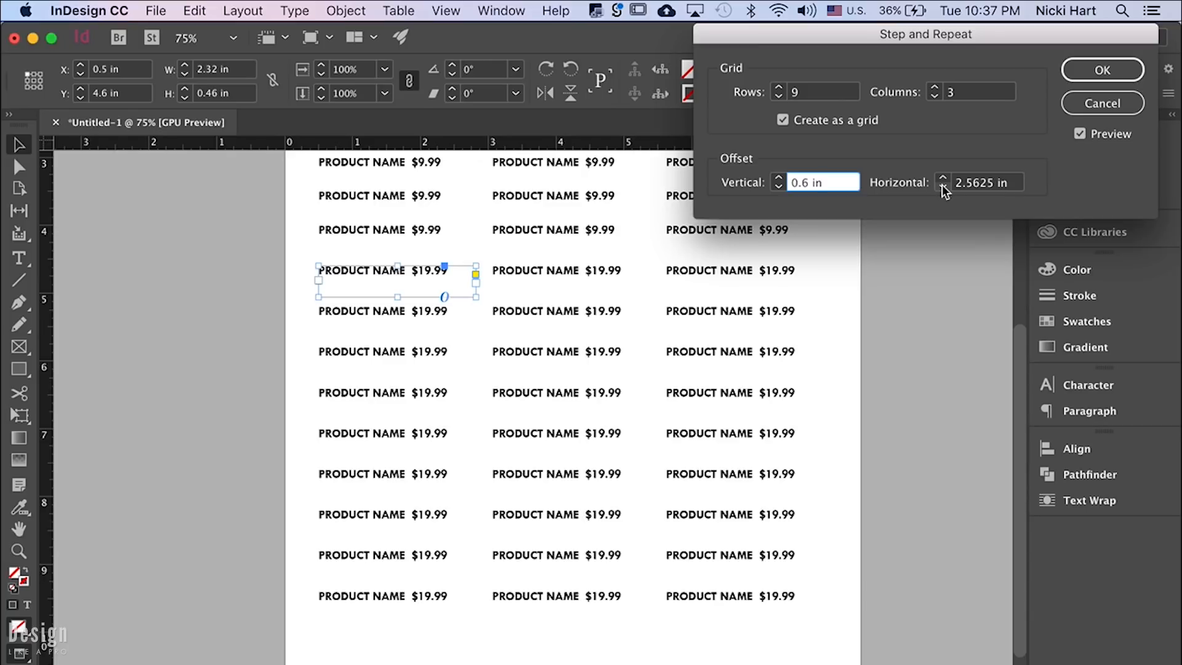
click(822, 182)
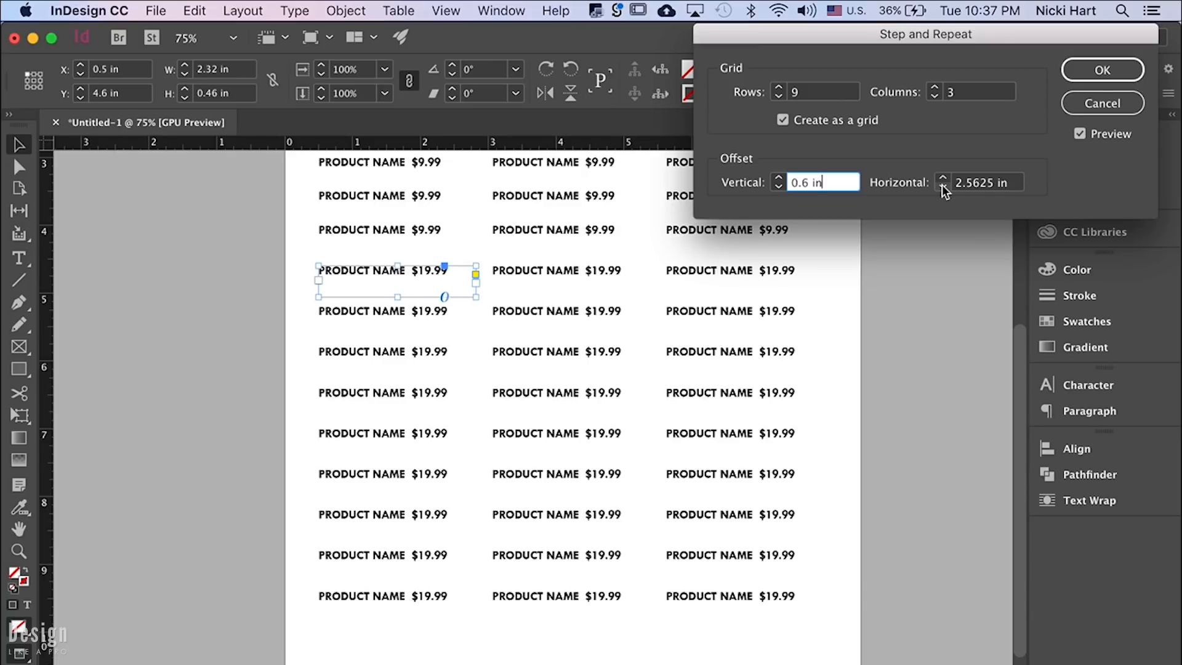
mouse_move(778, 189)
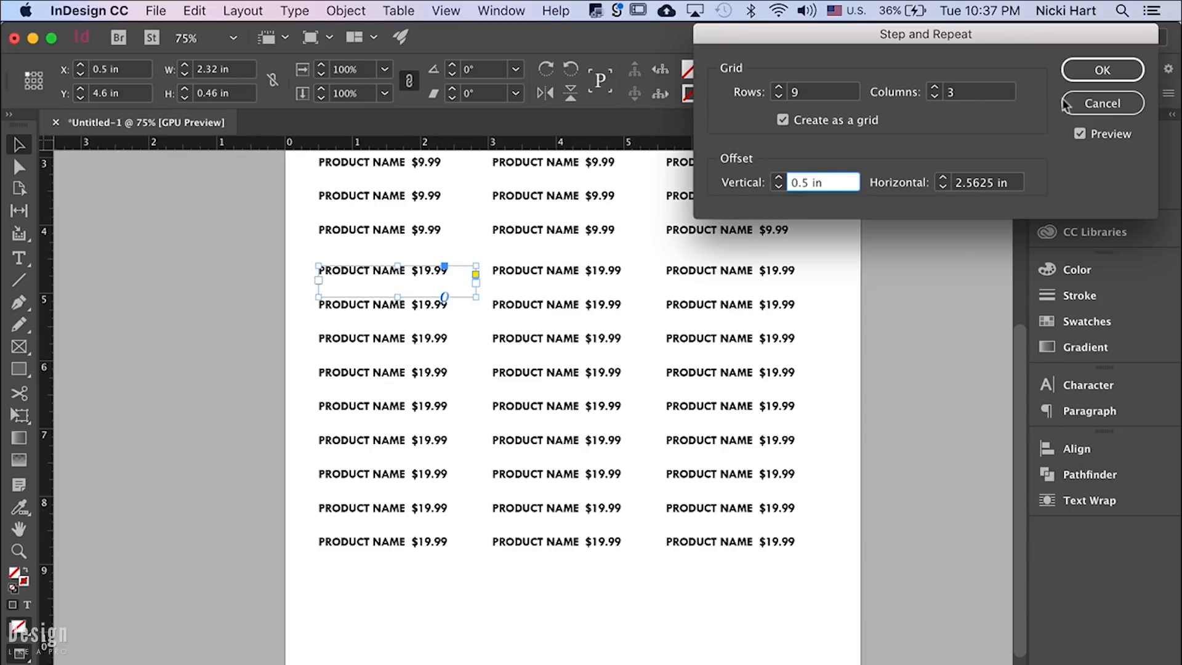
click(1102, 69)
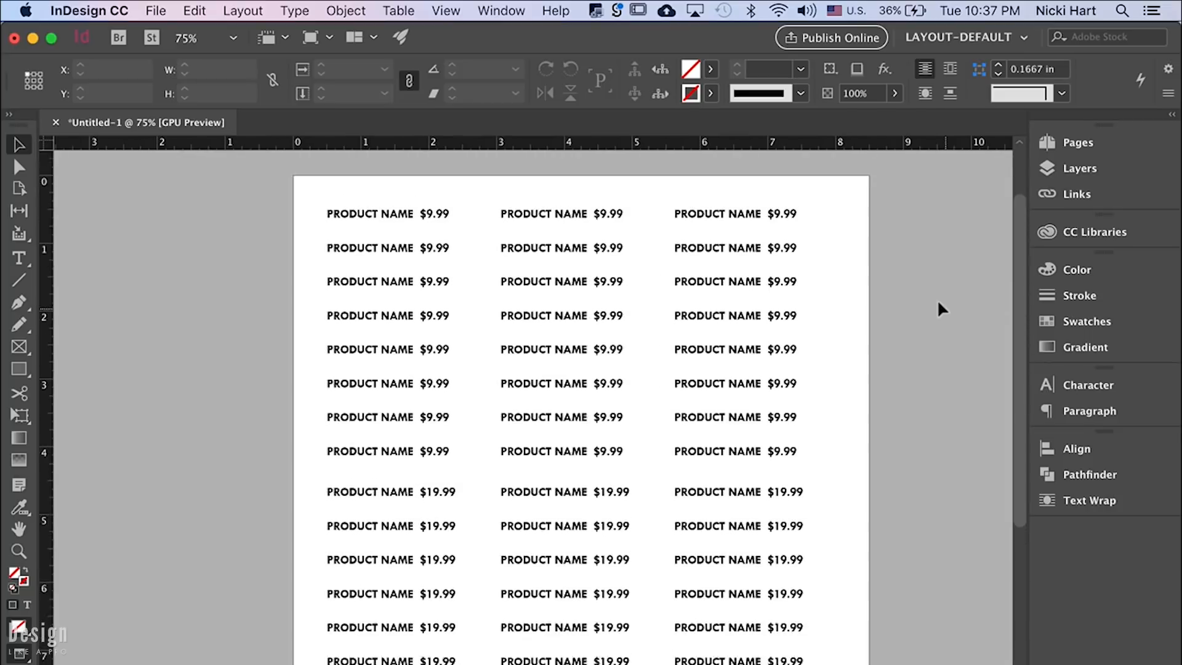
- Scroll down to the $19.99 label grid below the $9.99 rows
scroll(down, 3)
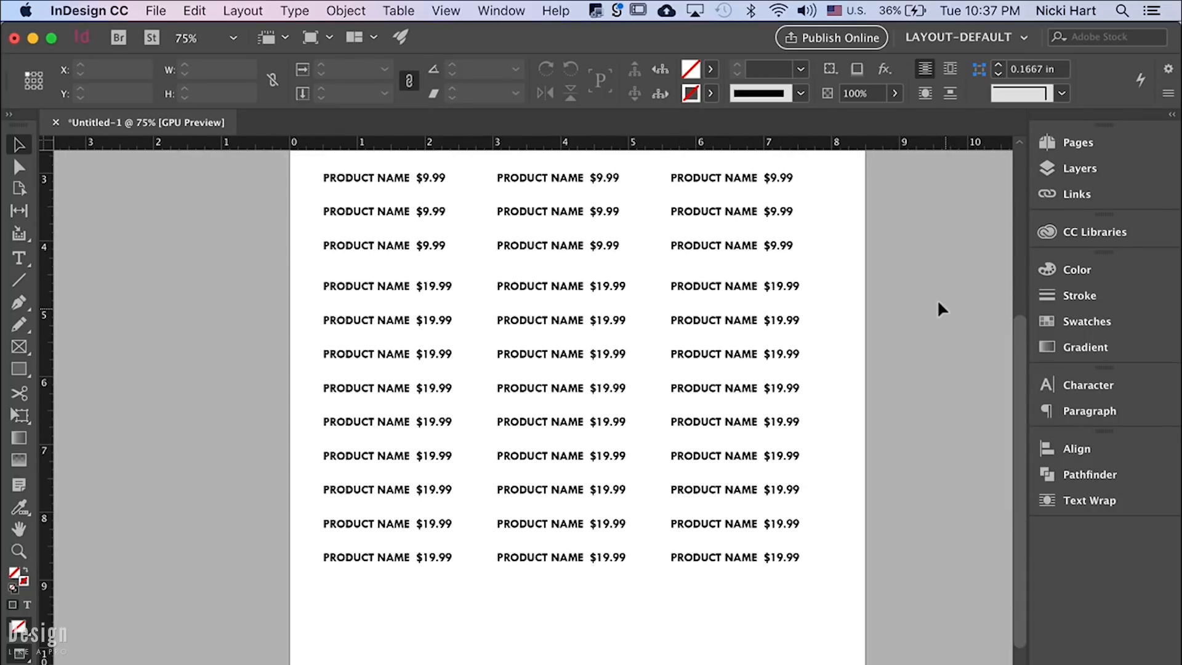
mouse_move(798, 595)
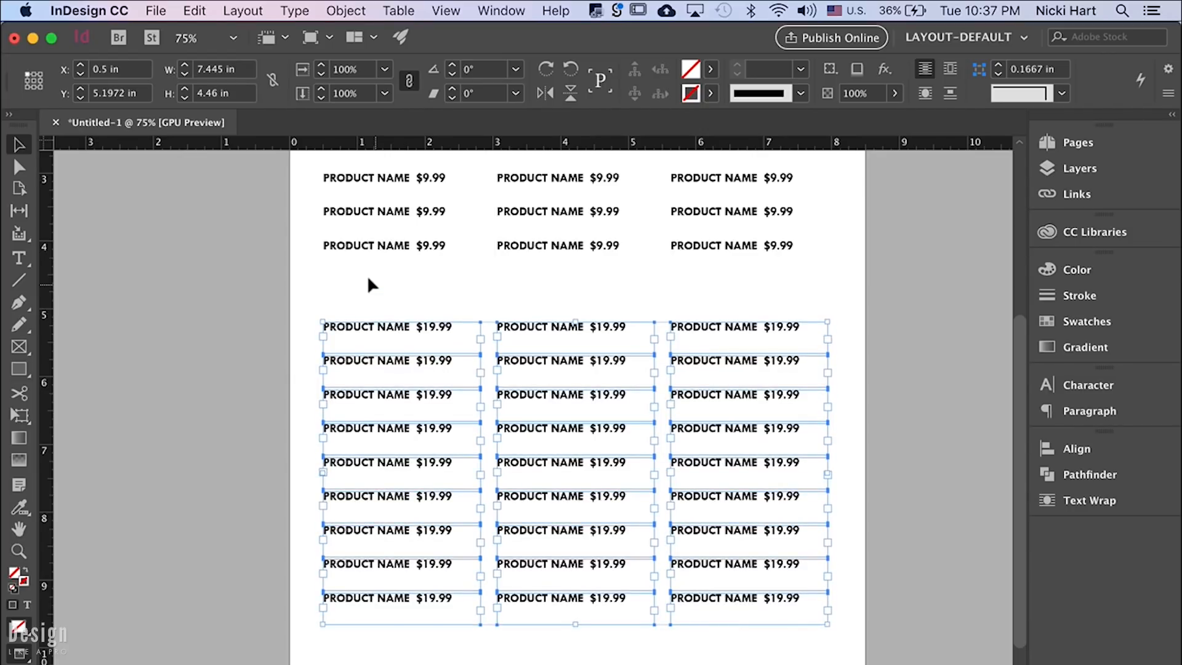
mouse_move(731, 273)
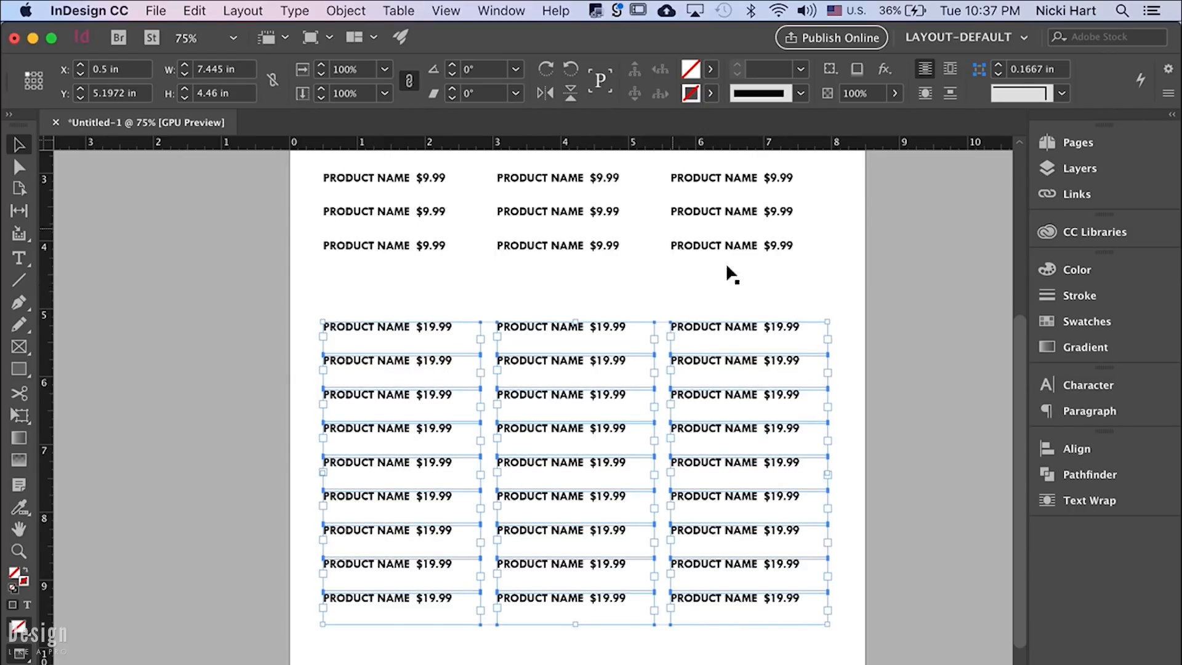